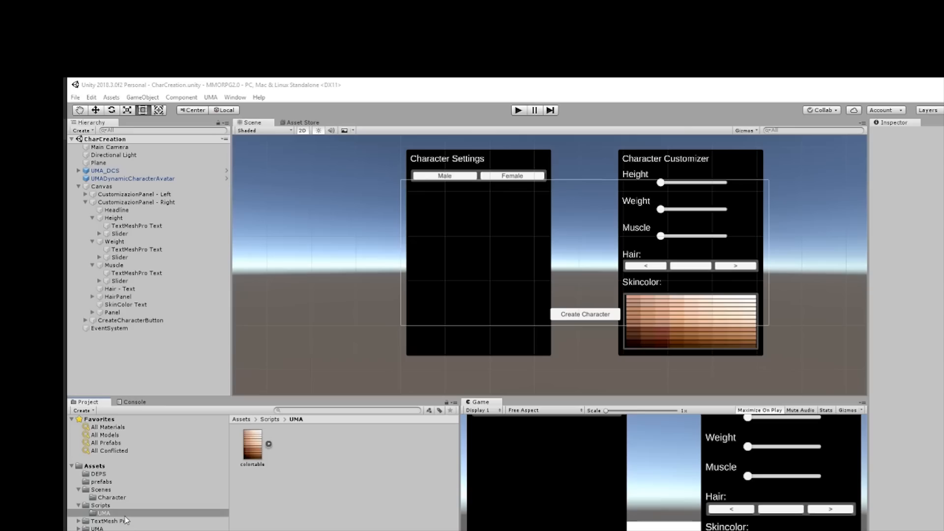
{"action": "mouse_move", "coordinate": [328, 482]}
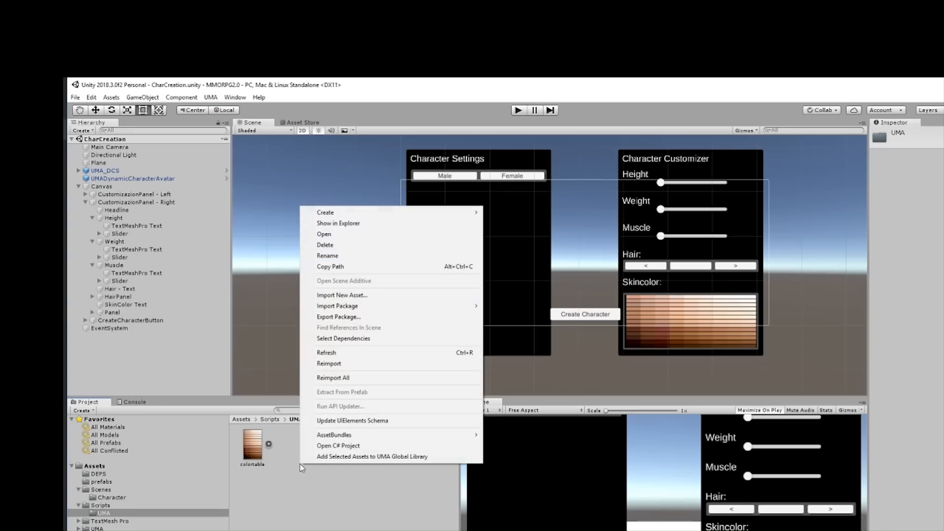
{"action": "mouse_move", "coordinate": [373, 209]}
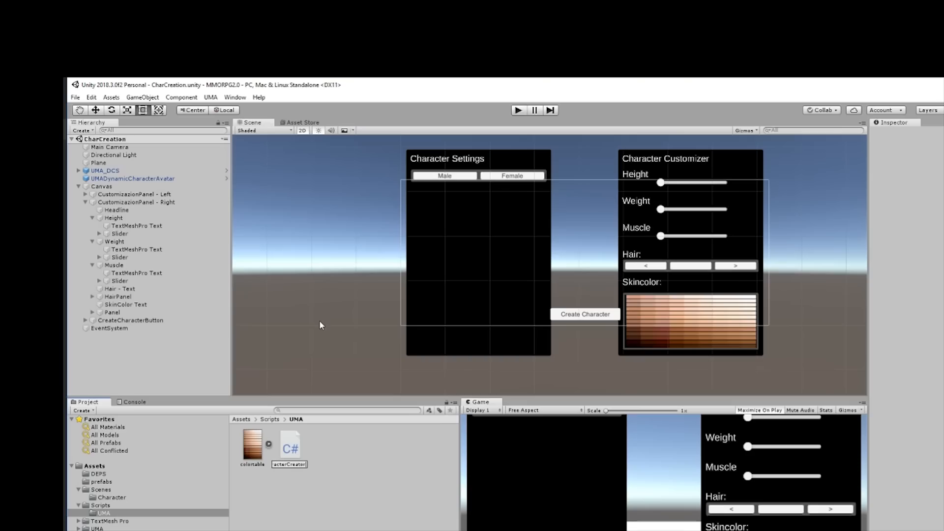
Step: Name the new script CharacterCreator and select the UMADynamicCharacterAvatar object
{"action": "left_click", "coordinate": [290, 444]}
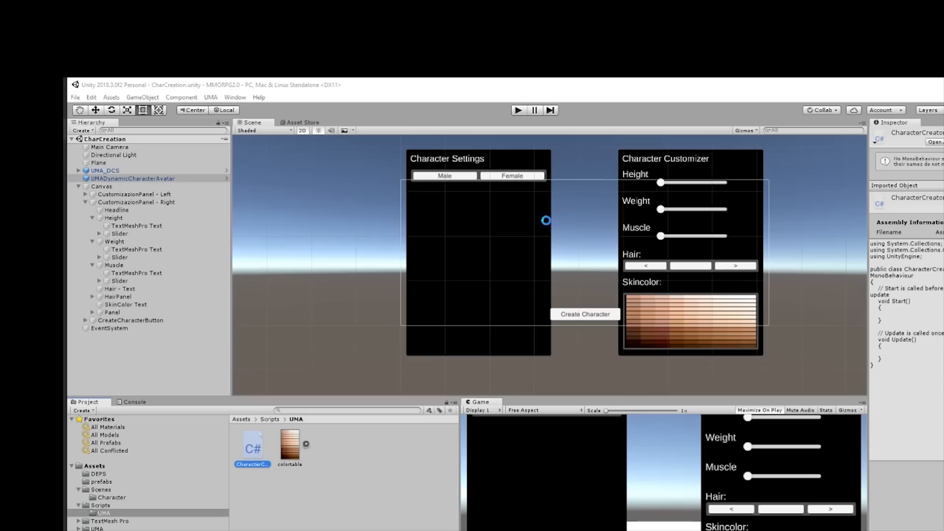
{"action": "left_click", "coordinate": [133, 178]}
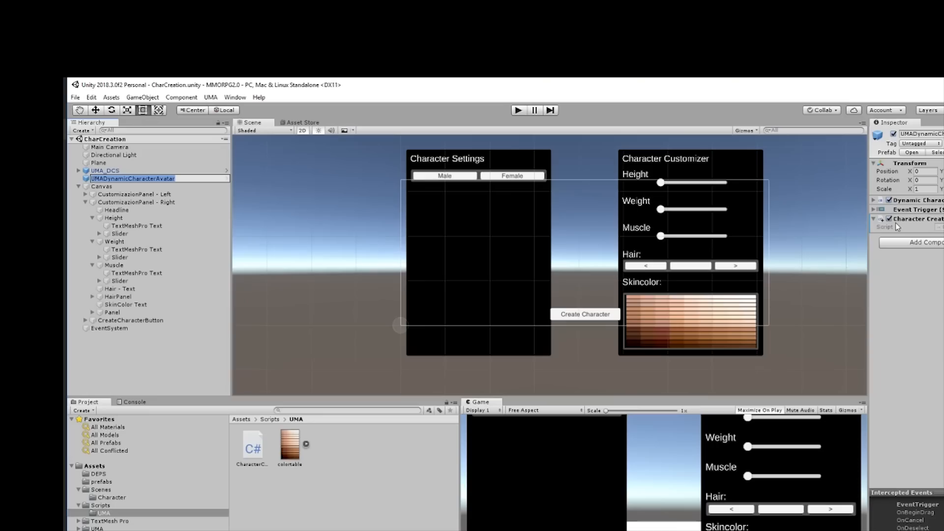
{"action": "mouse_move", "coordinate": [906, 249]}
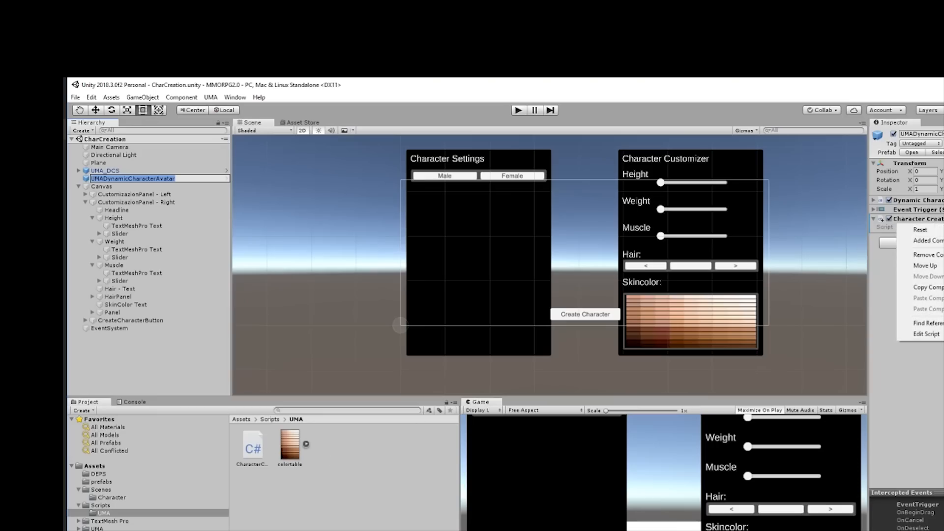
{"action": "mouse_move", "coordinate": [924, 266]}
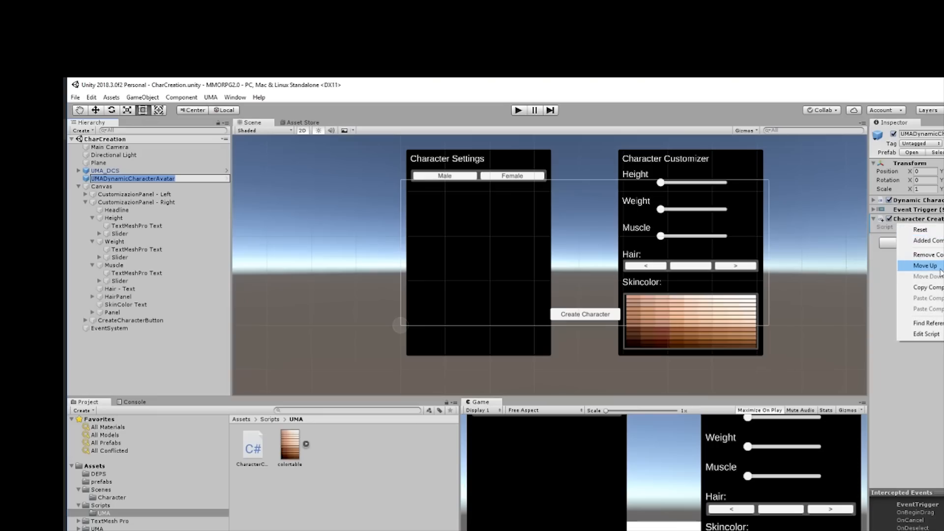
Step: Move the CharacterCreator component up one place on the avatar and open the script asset
{"action": "left_click", "coordinate": [925, 266]}
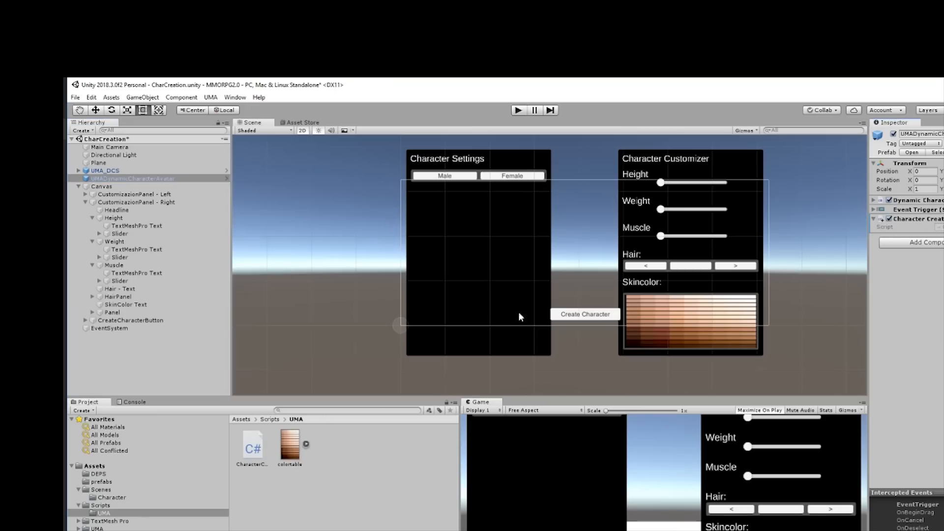
{"action": "left_click", "coordinate": [252, 446]}
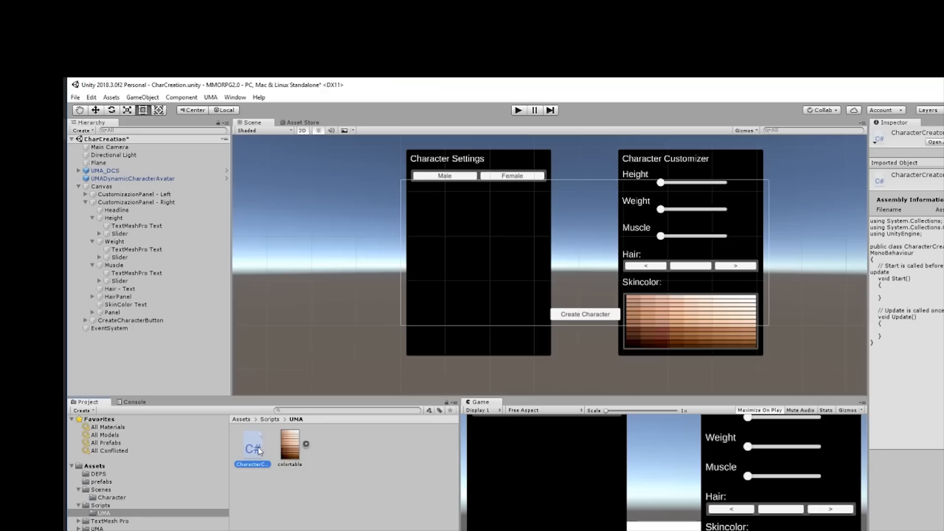
{"action": "mouse_move", "coordinate": [245, 426]}
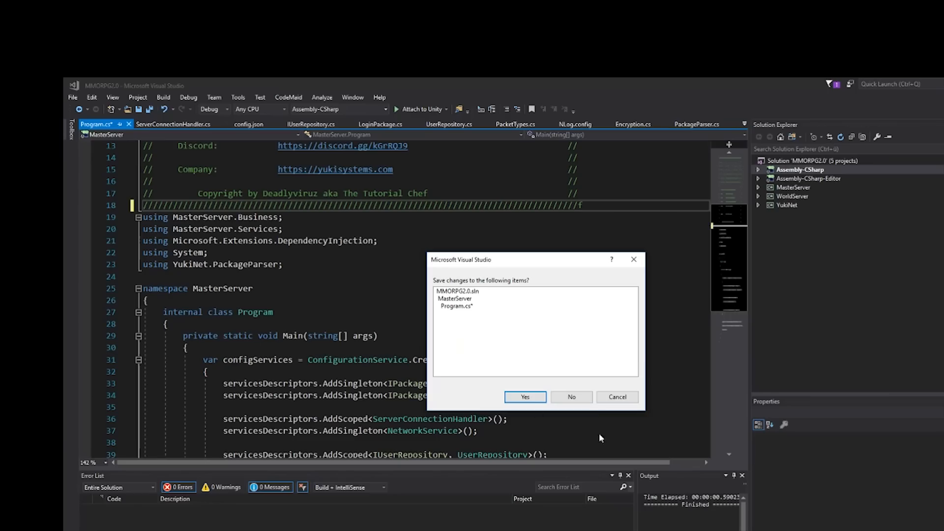
Step: Declare a private DynamicCharacterAvatar characterAvatar field, importing UMA.CharacterSystem
{"action": "left_click", "coordinate": [525, 397]}
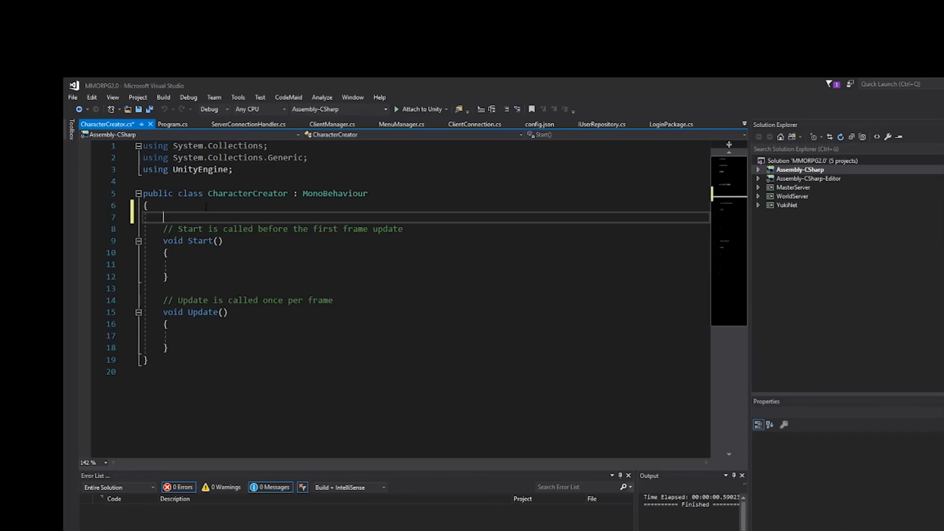
{"action": "type", "text": "private"}
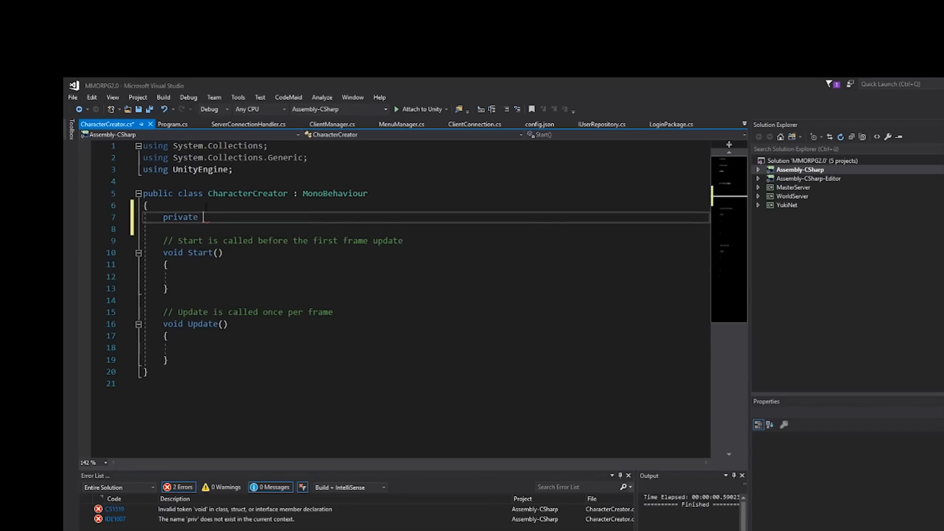
{"action": "type", "text": "D"}
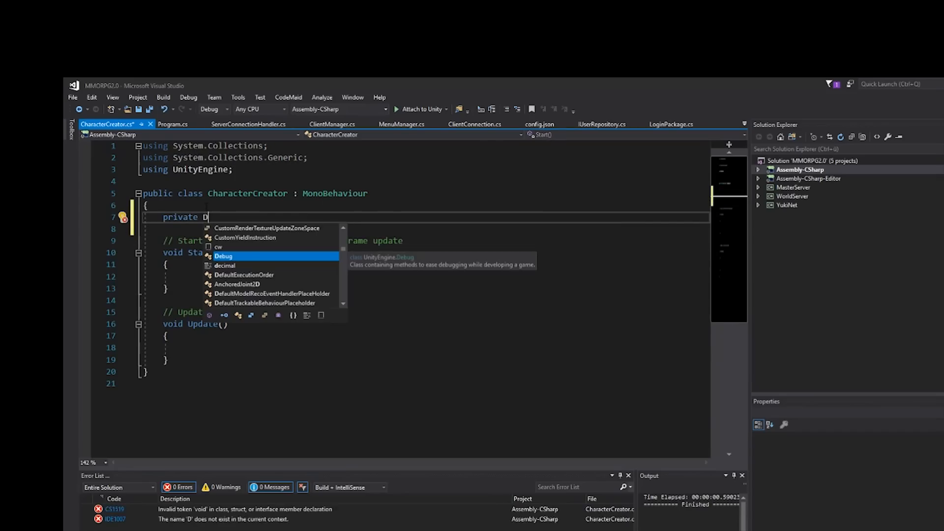
{"action": "type", "text": "ynamicCharacterAv"}
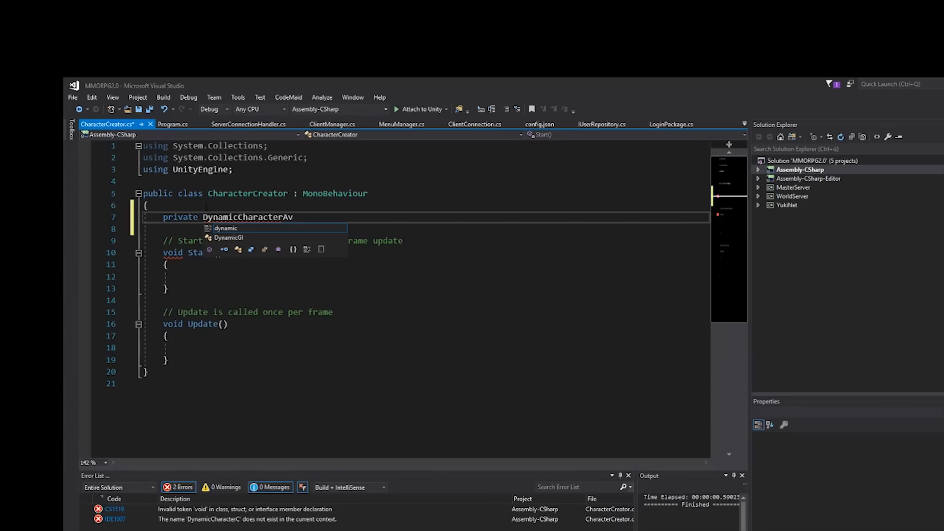
{"action": "type", "text": "atar"}
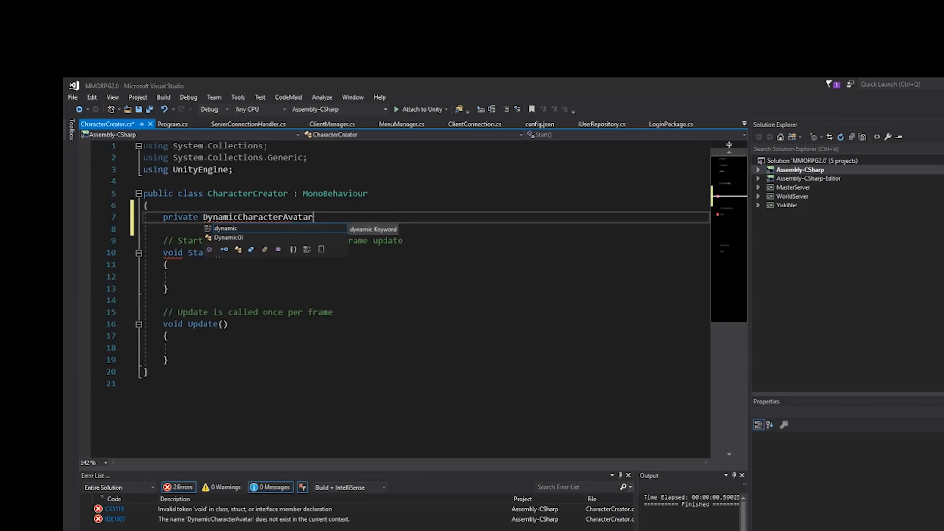
{"action": "type", "text": "cj"}
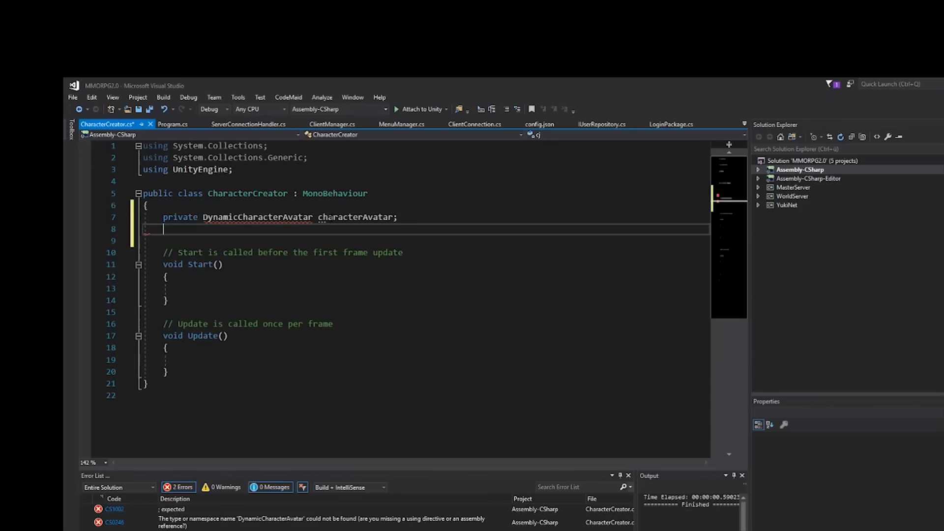
{"action": "left_click", "coordinate": [212, 228]}
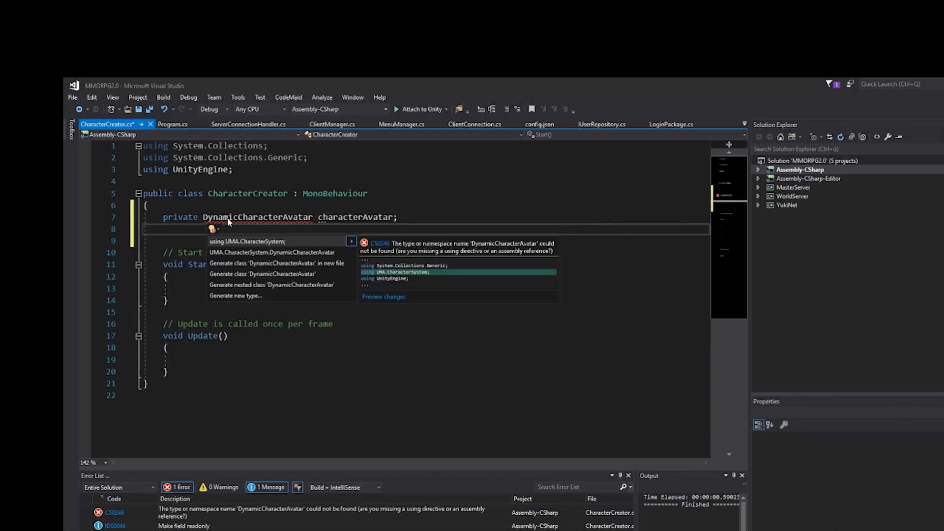
{"action": "left_click", "coordinate": [247, 241]}
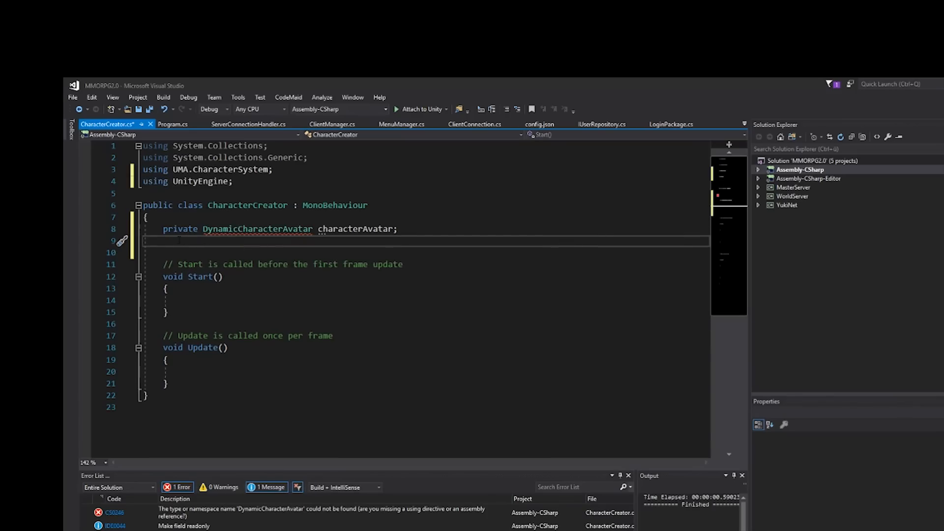
Step: Declare a private Dictionary<string, DnaSetter> DNA field and make Start and Update private
{"action": "type", "text": "private D"}
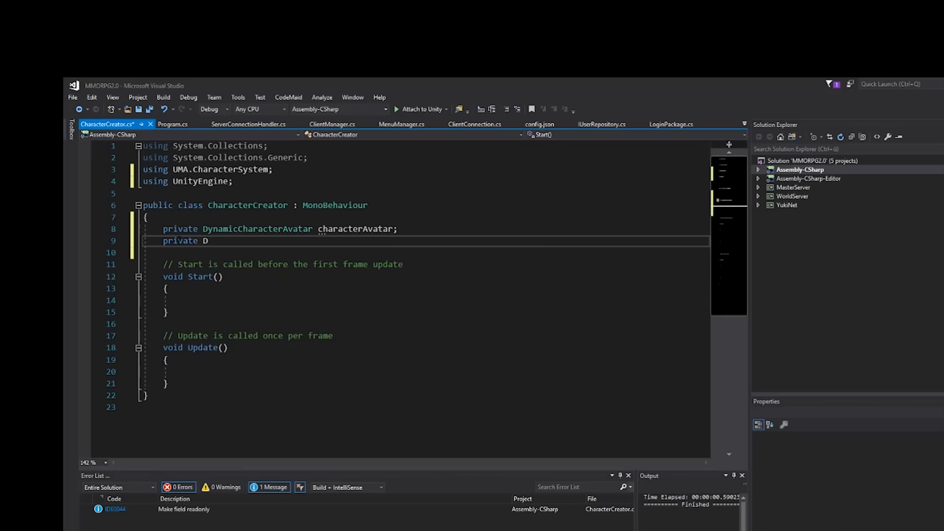
{"action": "type", "text": "ictionary<st>"}
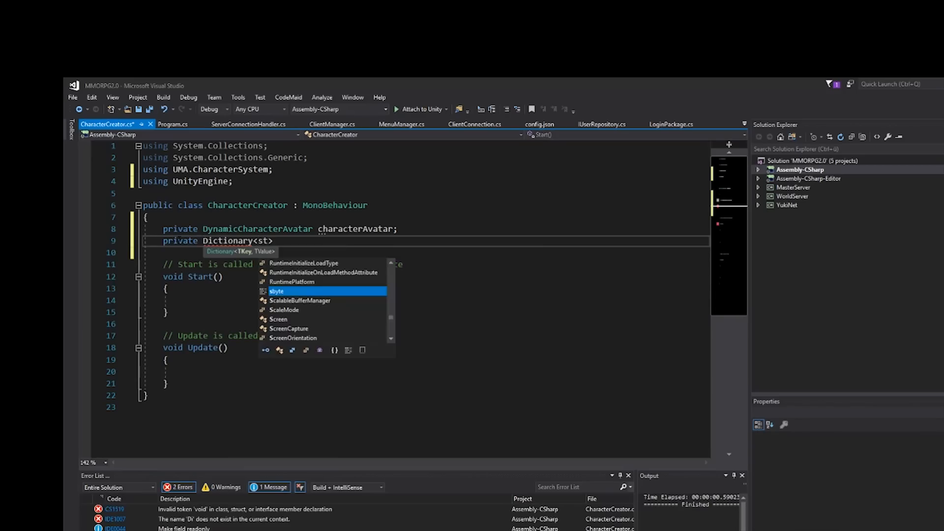
{"action": "type", "text": "string, Dns"}
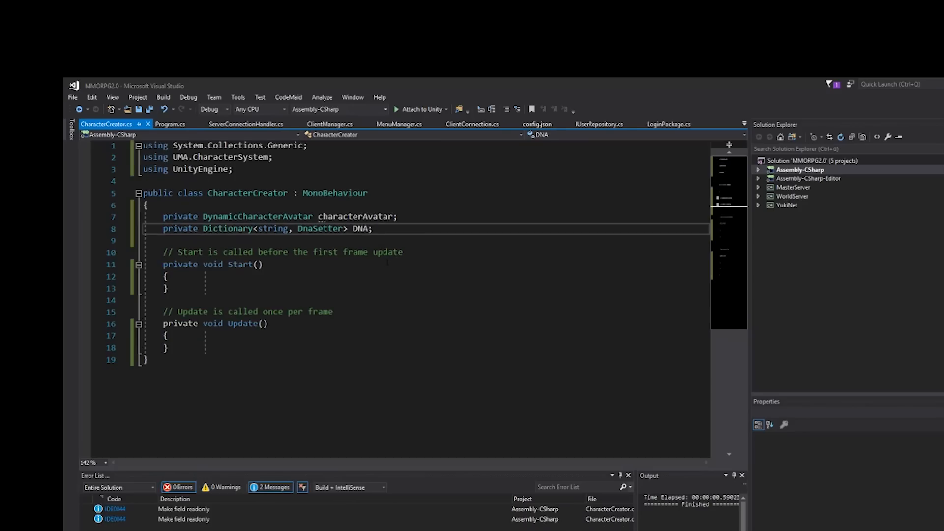
{"action": "left_click", "coordinate": [372, 228]}
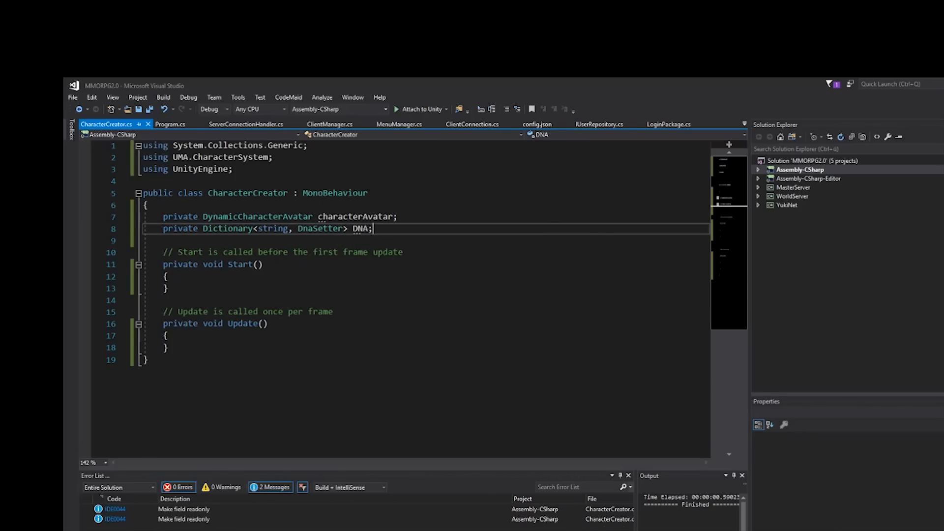
{"action": "left_click", "coordinate": [214, 216]}
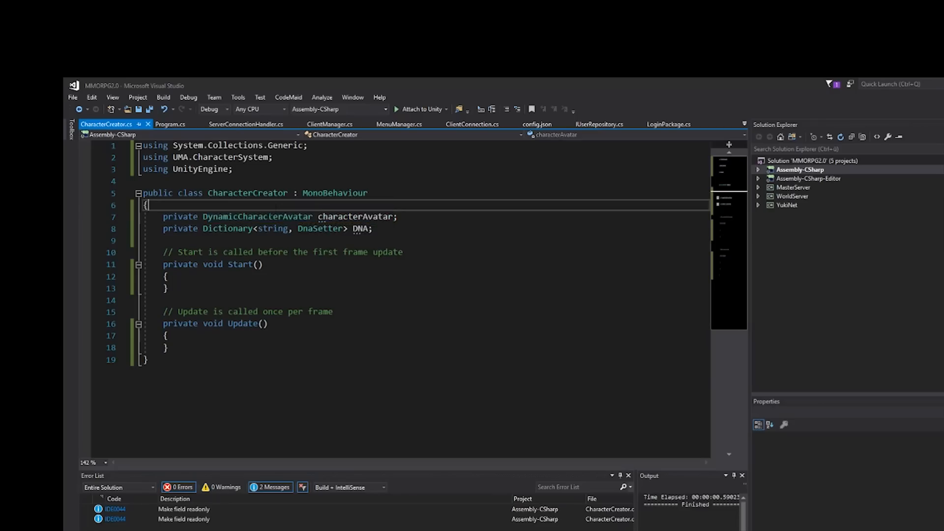
{"action": "left_click", "coordinate": [169, 276]}
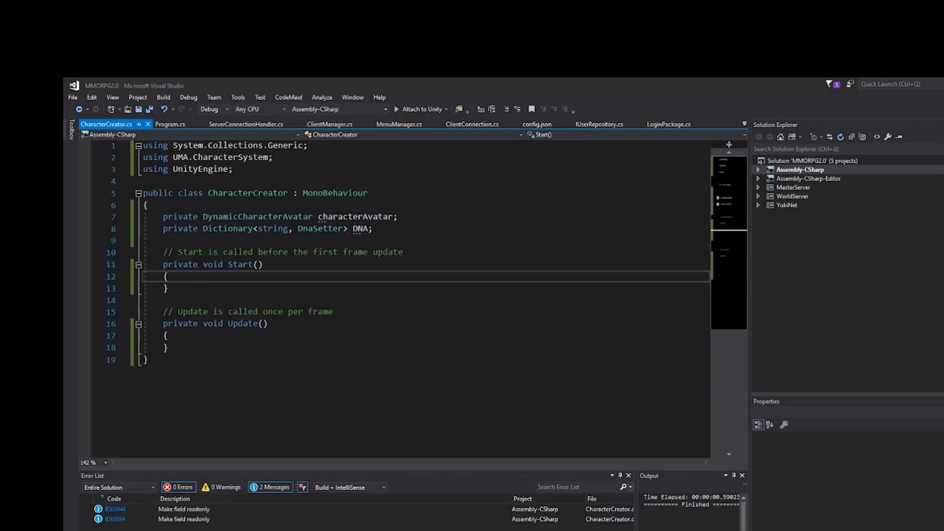
Step: Add [SerializeField] Slider fields HeightSlider, WeightSlider, MuscleSlider with UnityEngine.UI import; capitalise CharacterAvatar
{"action": "left_click", "coordinate": [166, 241]}
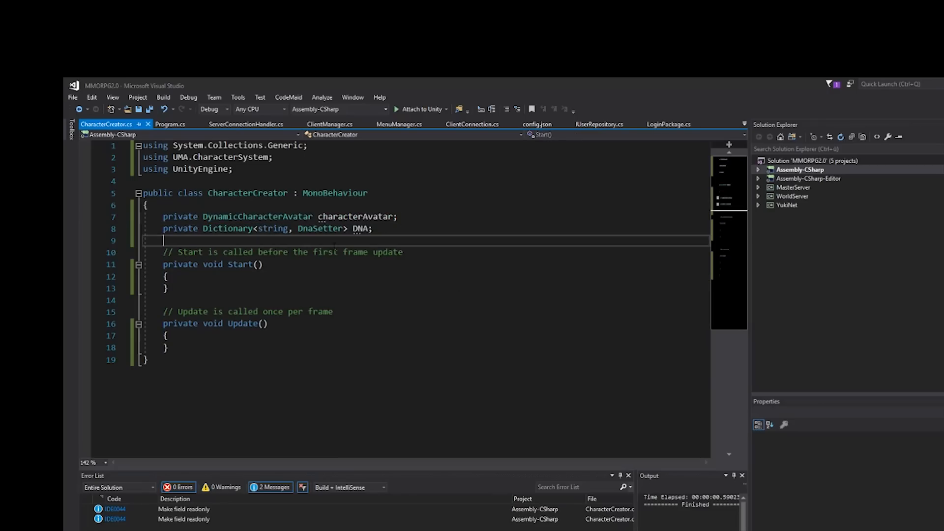
{"action": "type", "text": "[]"}
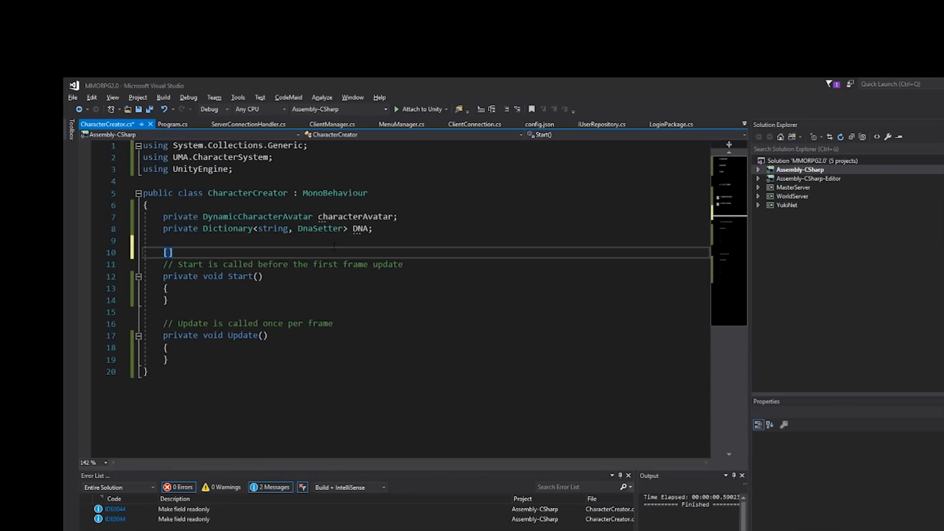
{"action": "type", "text": "SerializeField"}
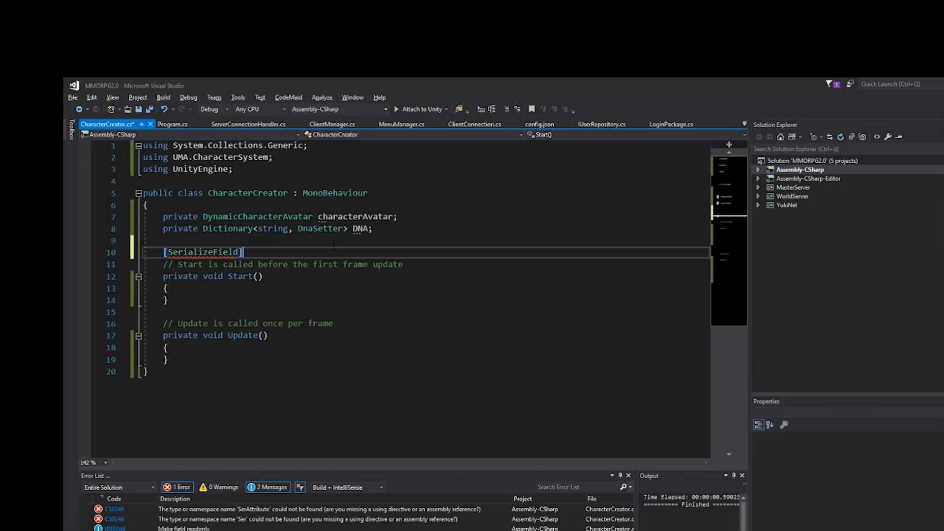
{"action": "type", "text": "private"}
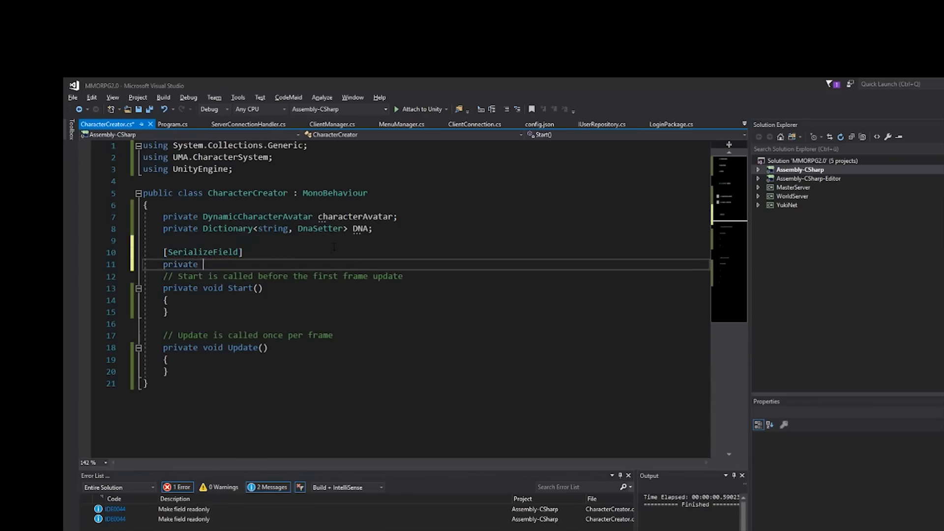
{"action": "type", "text": "Slider"}
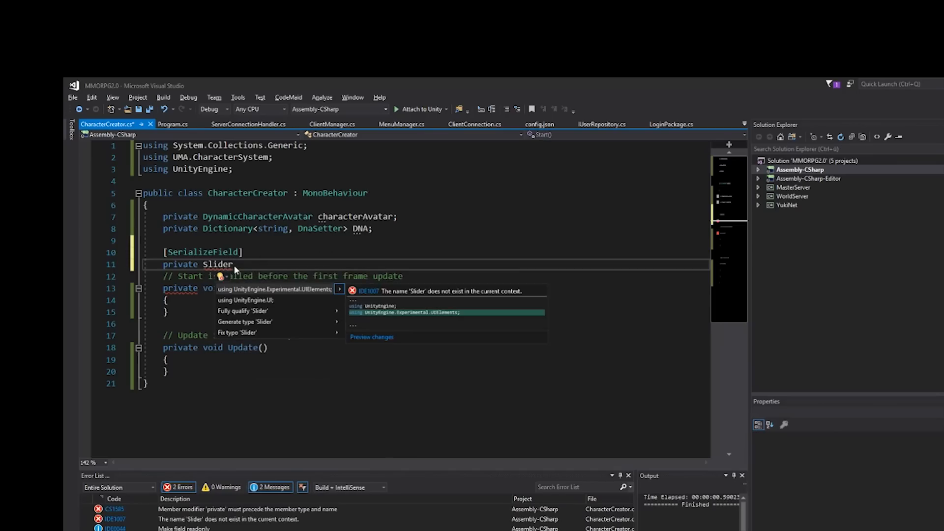
{"action": "left_click", "coordinate": [248, 300]}
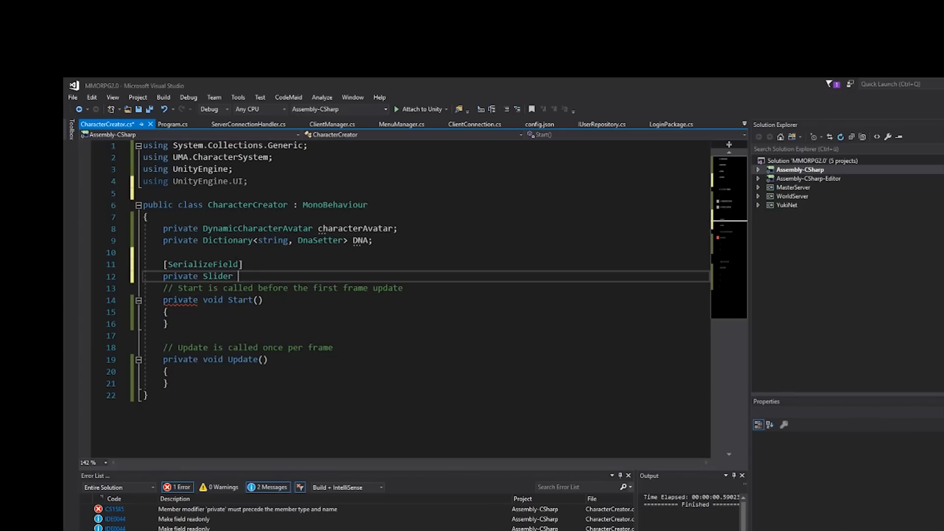
{"action": "type", "text": "HeightSlider, WeightSlider, Mu"}
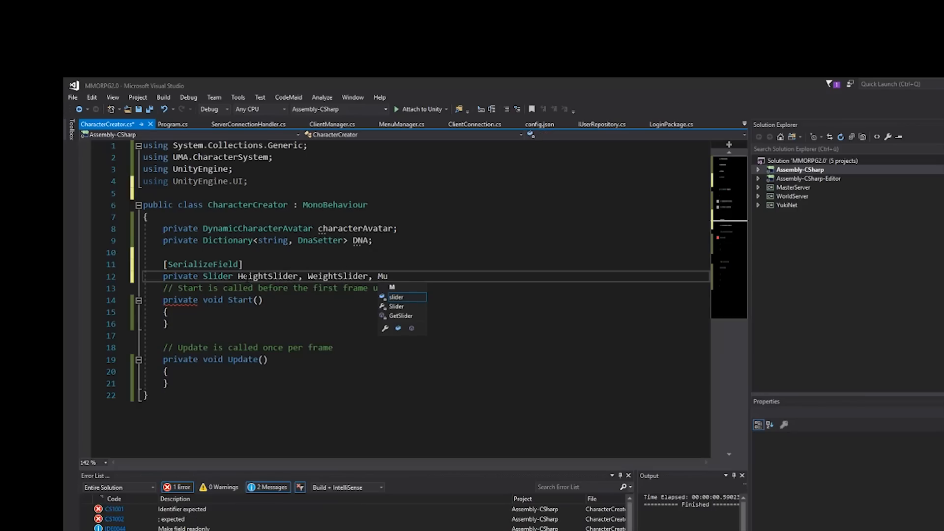
{"action": "type", "text": "scleSlider;"}
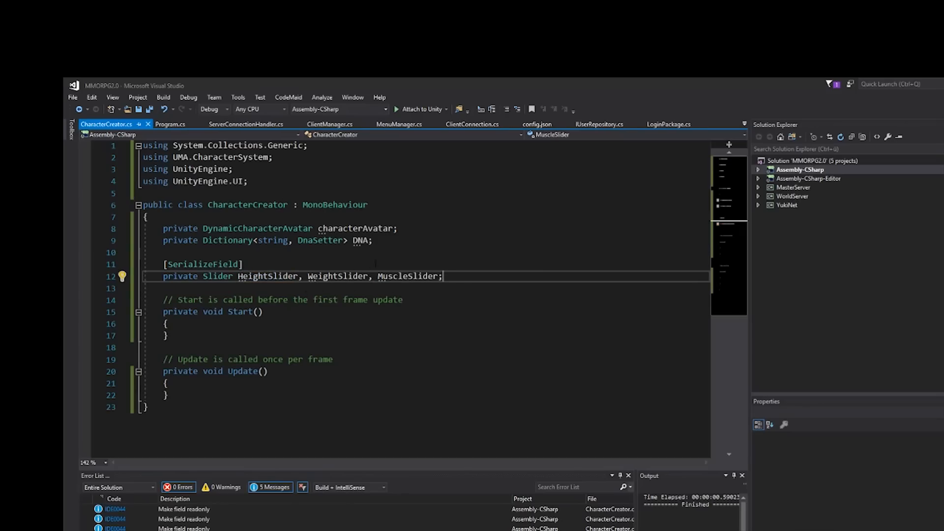
{"action": "double_click", "coordinate": [355, 229]}
{"action": "type", "text": "C"}
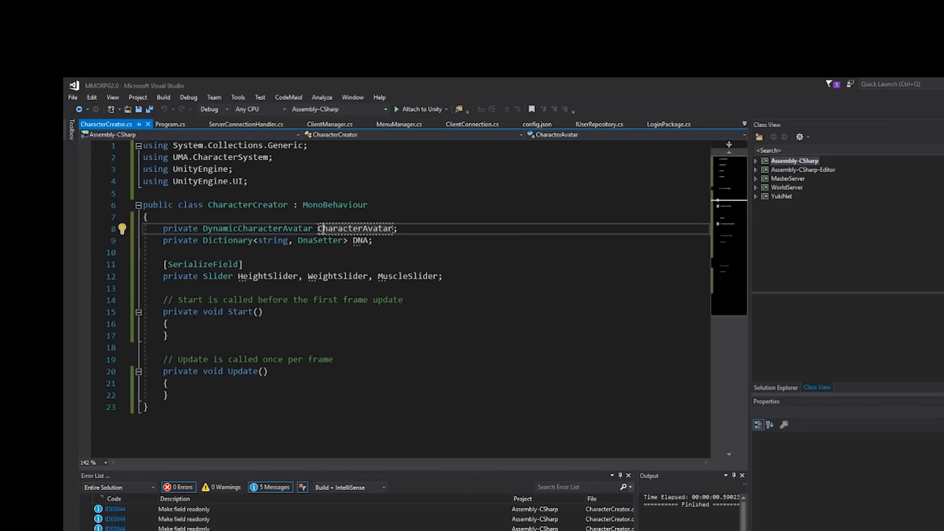
{"action": "double_click", "coordinate": [204, 265]}
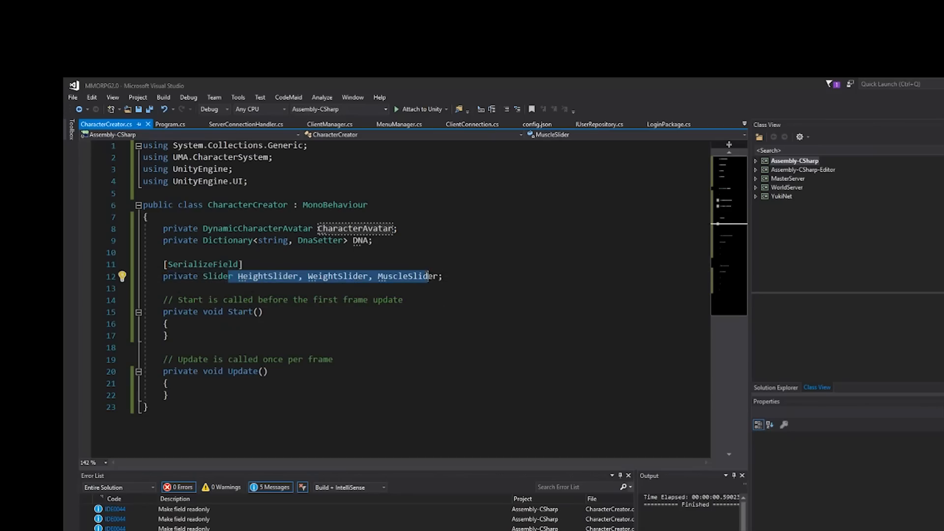
Step: In Start, assign CharacterAvatar = GetComponent<DynamicCharacterAvatar>()
{"action": "left_click", "coordinate": [168, 324]}
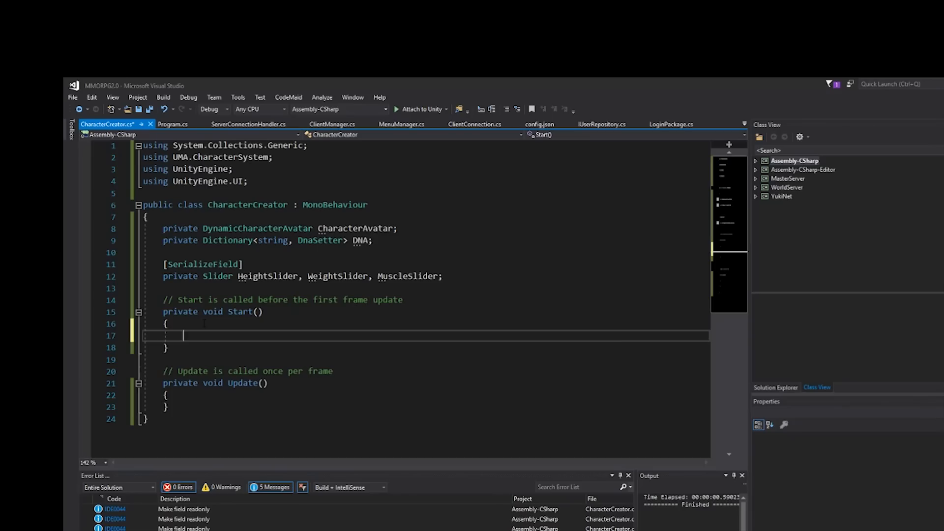
{"action": "type", "text": "CharacterAvatar"}
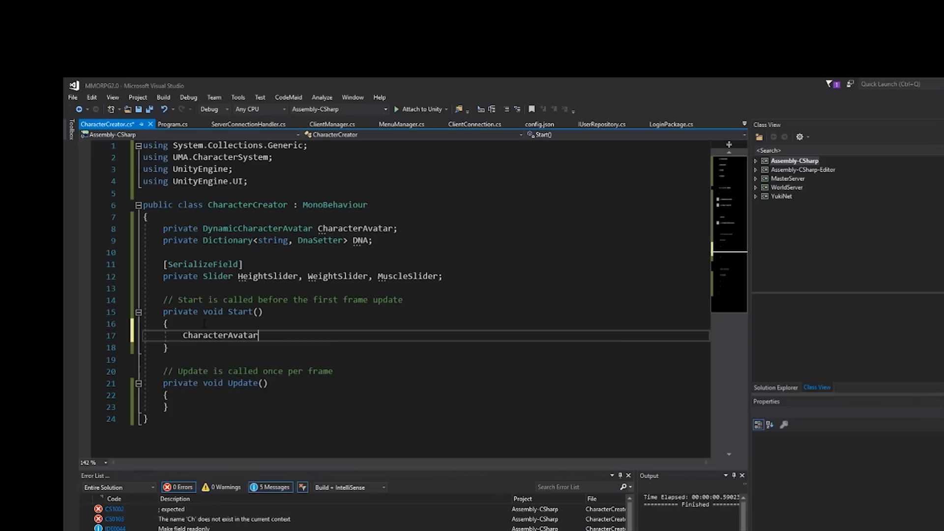
{"action": "type", "text": "= GetComponent<>"}
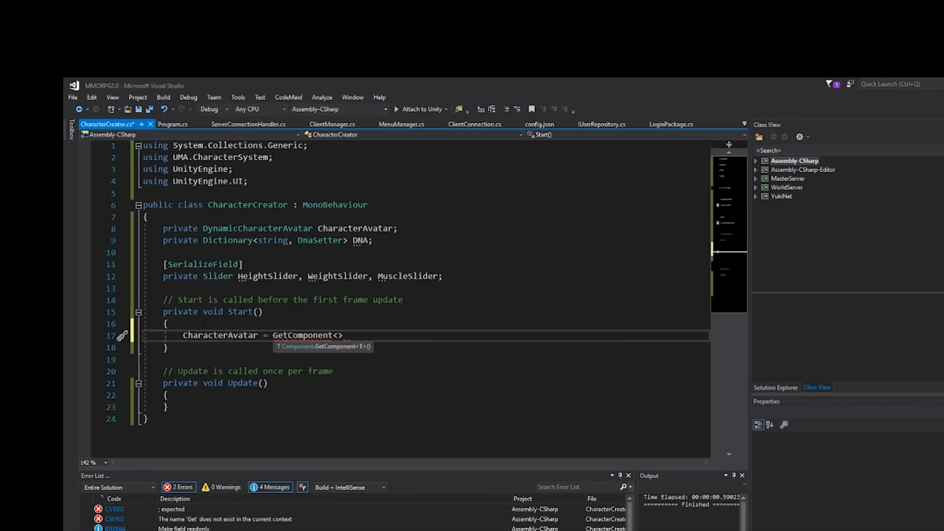
{"action": "type", "text": "D"}
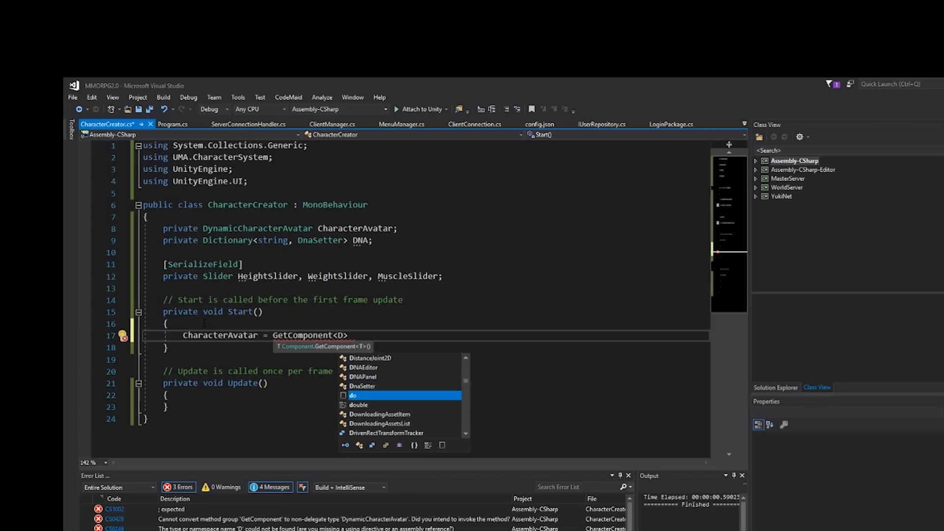
{"action": "type", "text": "ynamic"}
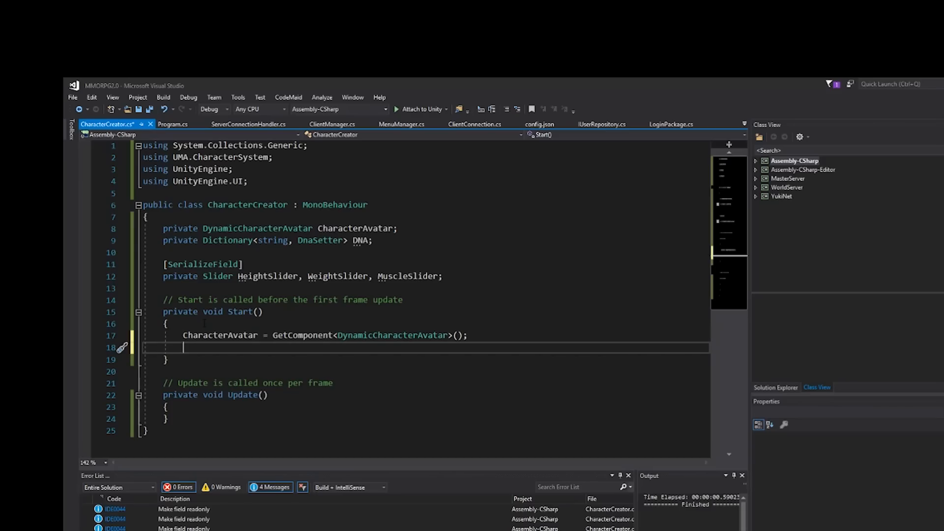
Step: Subscribe OnCharCreate and OnCharUpdate to the avatar's CharacterCreated and CharacterUpdated events
{"action": "type", "text": "CharacterAvatar."}
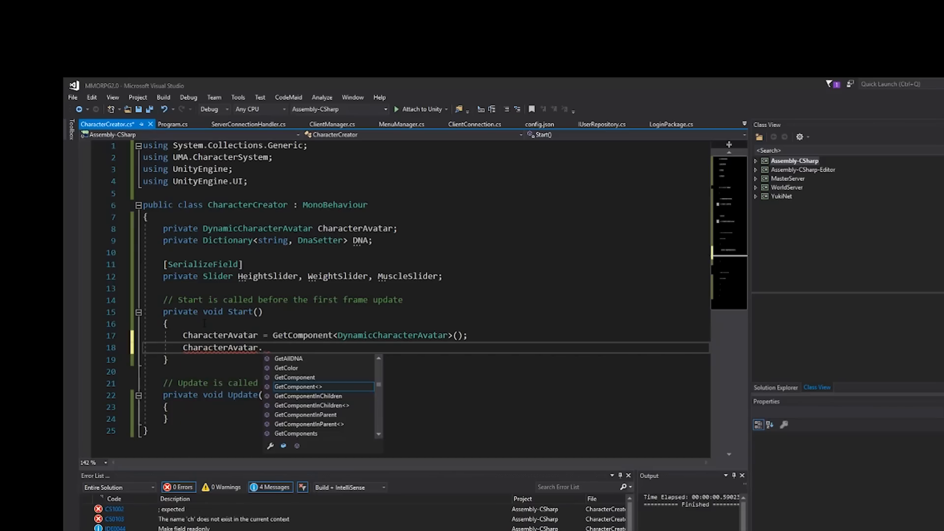
{"action": "type", "text": "CharacterCreated"}
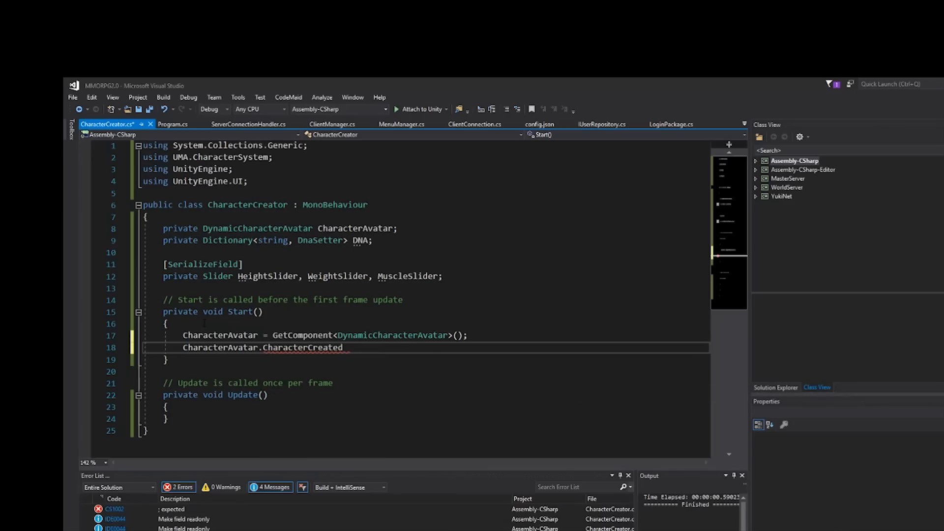
{"action": "type", "text": ".AddListener"}
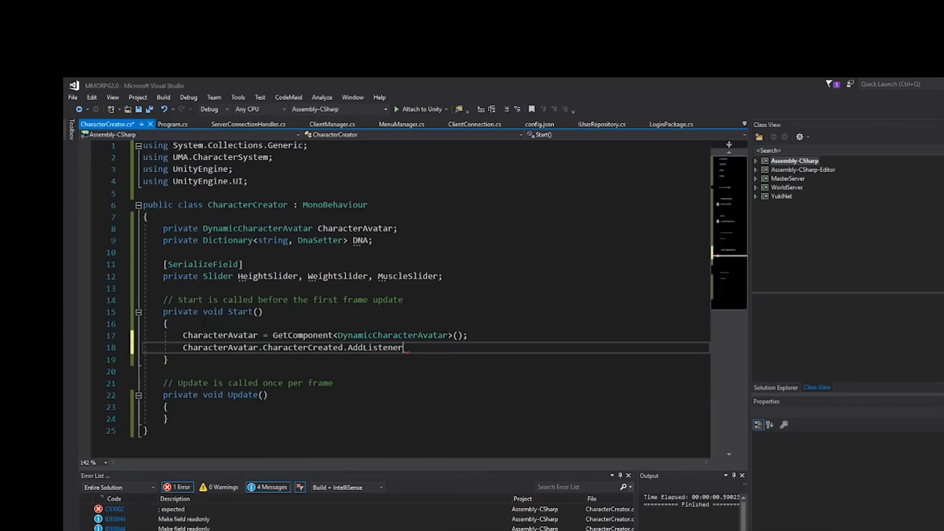
{"action": "type", "text": "(OnCharCreate"}
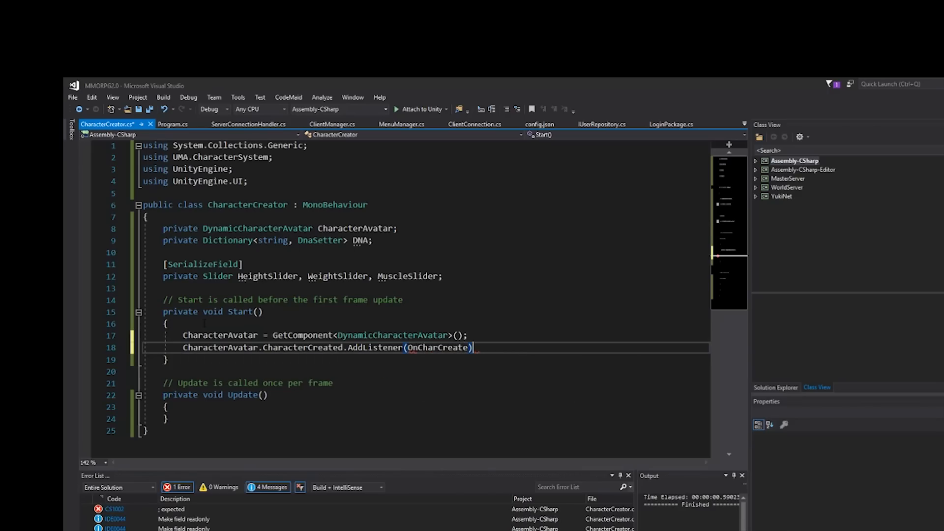
{"action": "type", "text": "cha"}
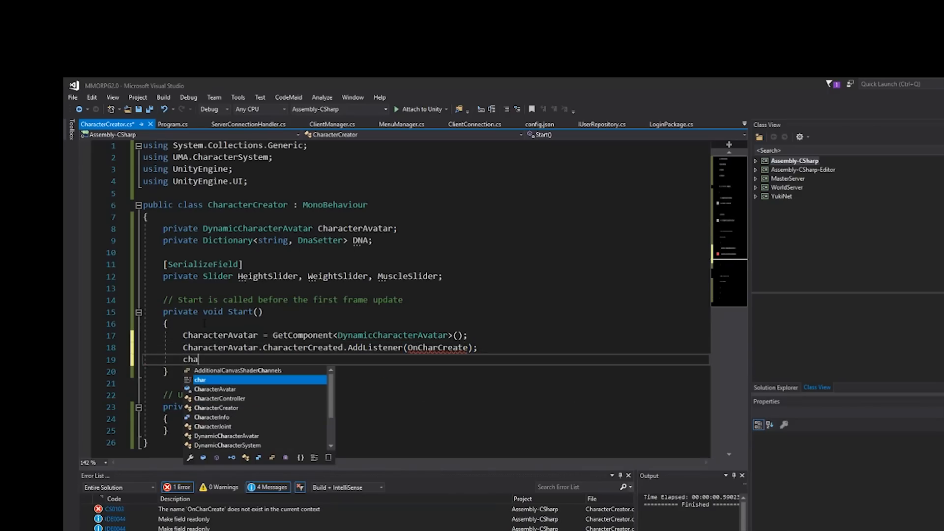
{"action": "type", "text": "CharacterAvatar.CharacterUpdated.AddListener"}
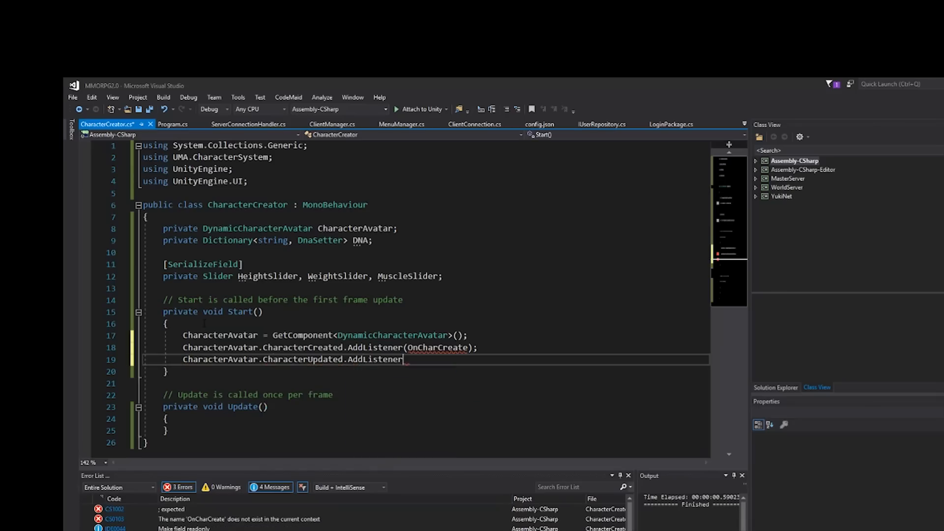
{"action": "type", "text": "(OnCharCreate);"}
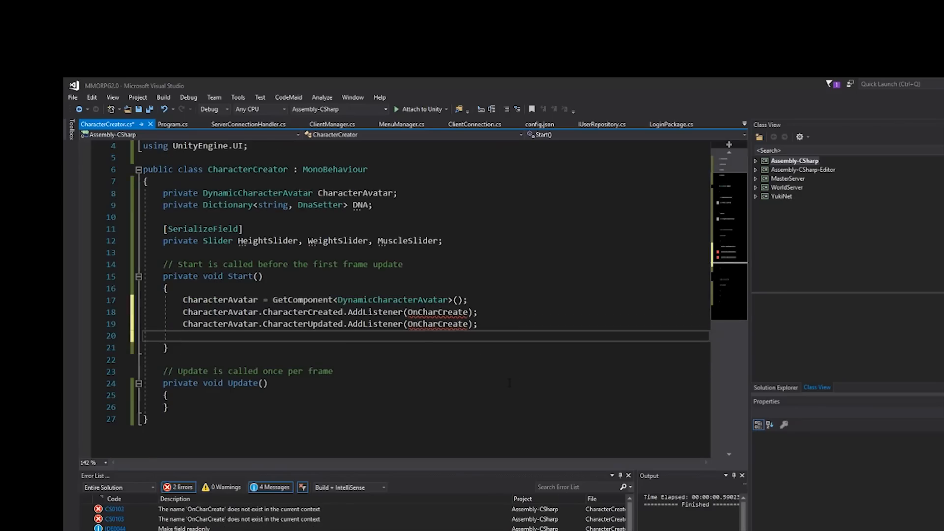
Step: Add onValueChanged listeners for HeightSlider, MuscleSlider and WeightSlider to their handlers
{"action": "type", "text": "HeightSlider."}
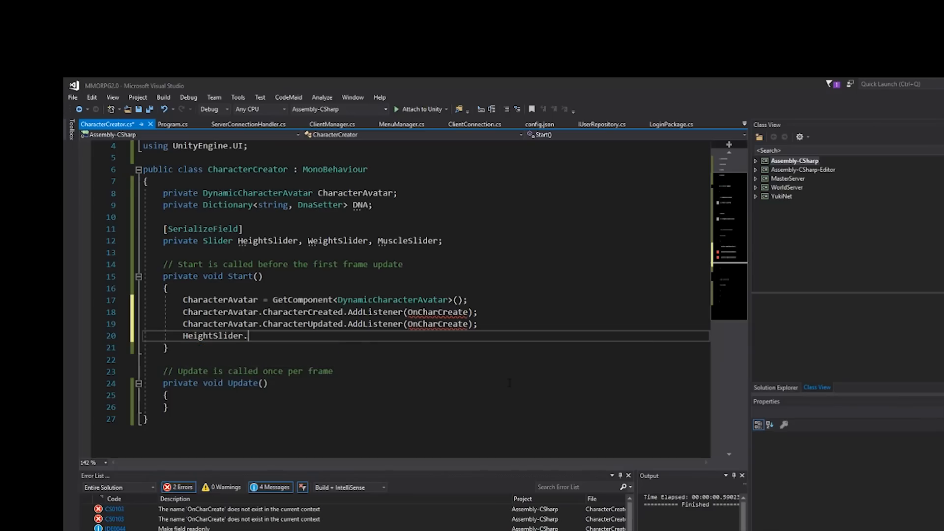
{"action": "type", "text": "On"}
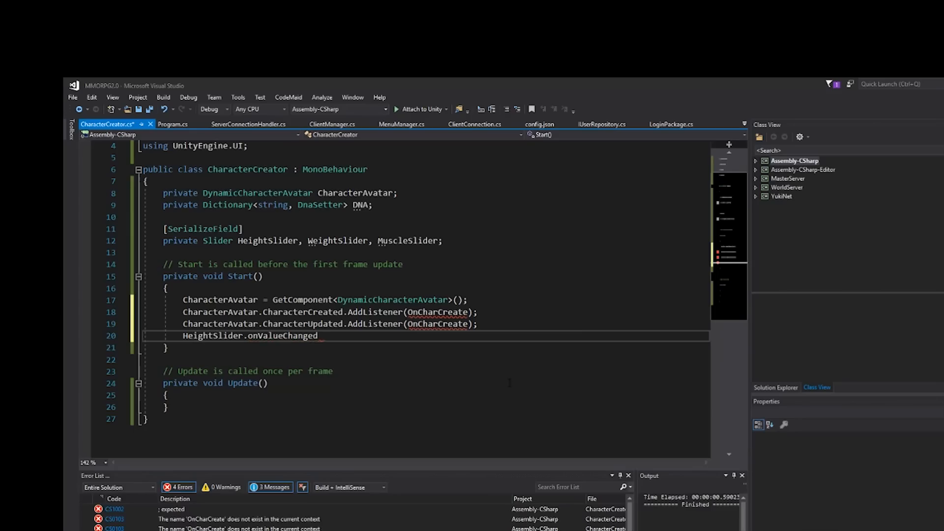
{"action": "type", "text": ".AddListener"}
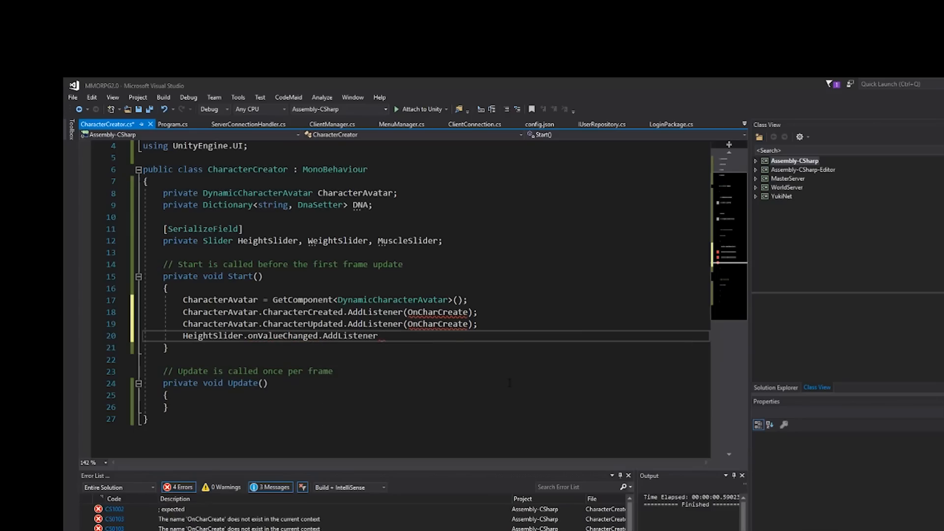
{"action": "type", "text": "(OnWeightChange);"}
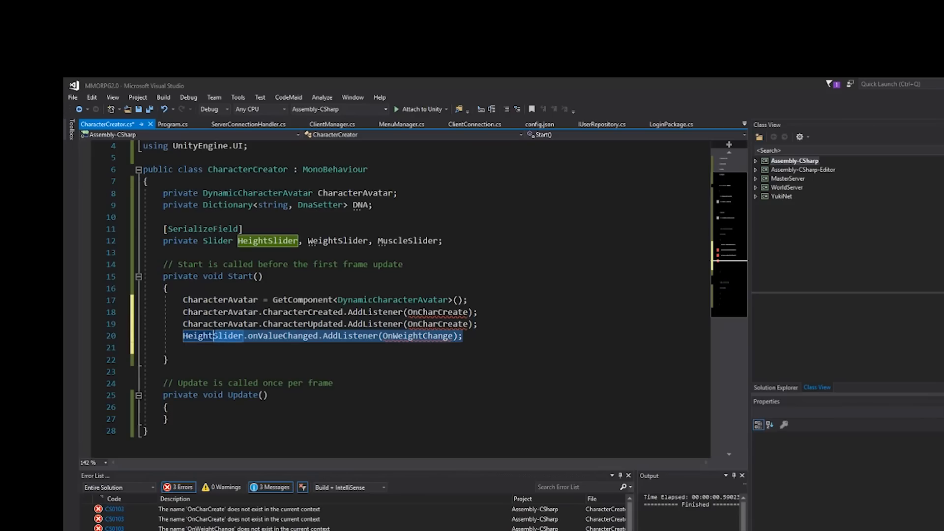
{"action": "mouse_move", "coordinate": [368, 348]}
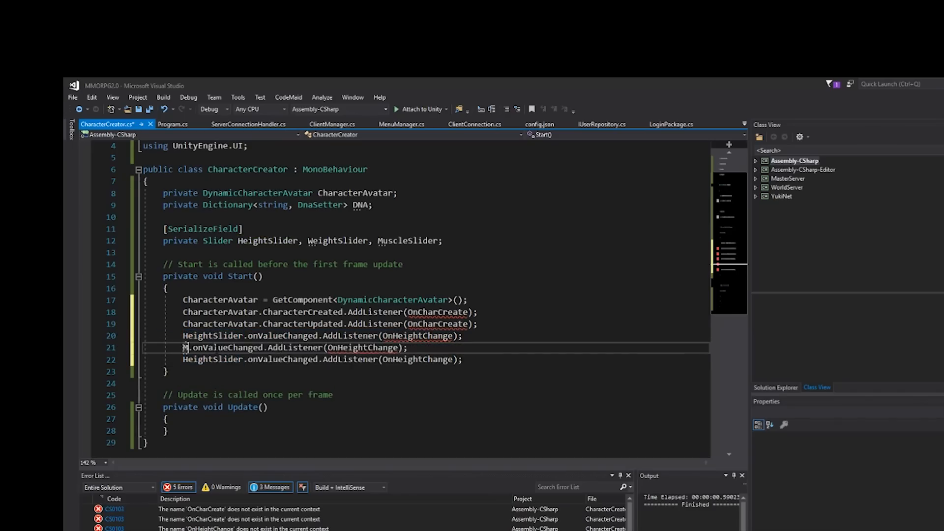
{"action": "type", "text": "uscleSlider"}
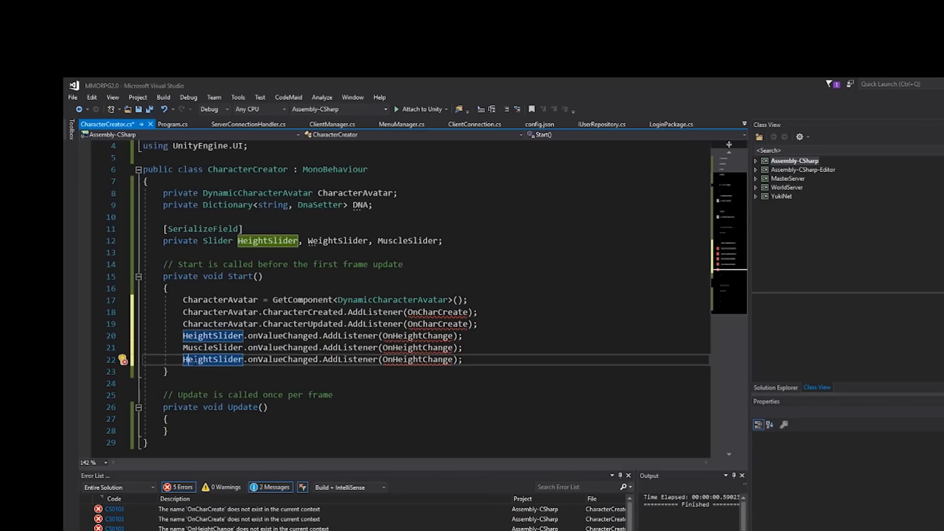
{"action": "type", "text": "WeightSlider"}
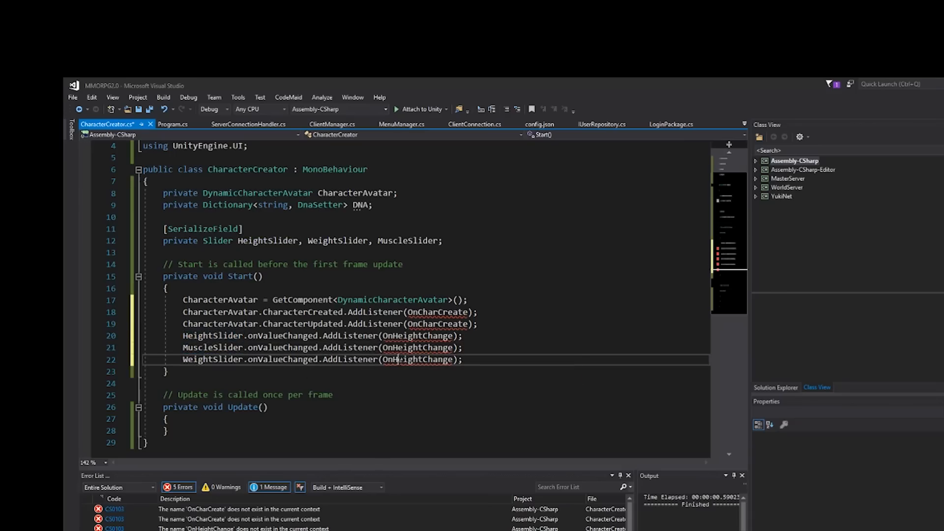
{"action": "left_click", "coordinate": [398, 348]}
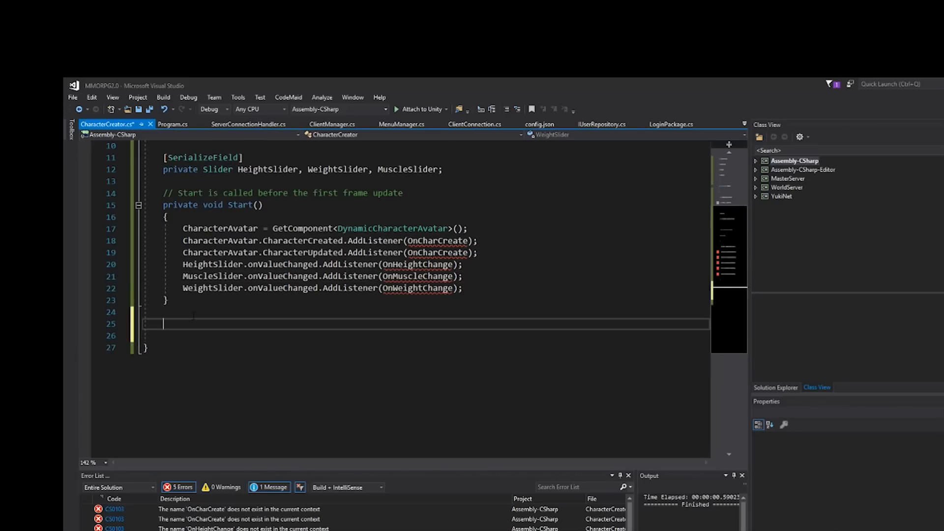
Step: Change all five OnDisable listener lines from AddListener to RemoveListener
{"action": "type", "text": "private void OnDisable("}
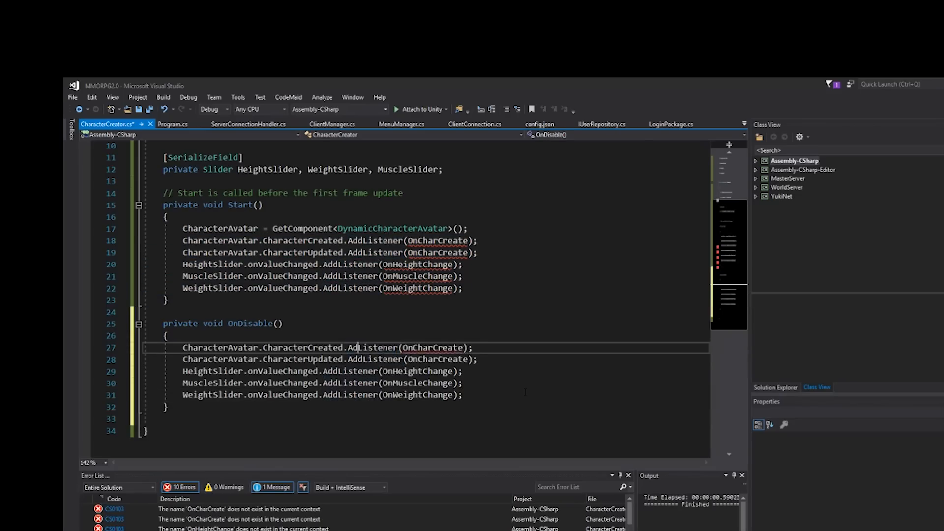
{"action": "type", "text": "RemoveListener"}
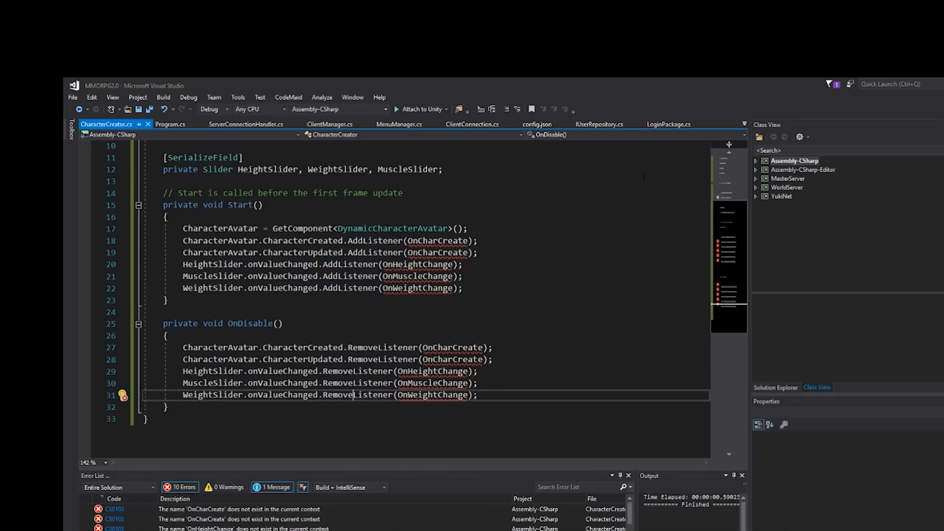
{"action": "double_click", "coordinate": [357, 394]}
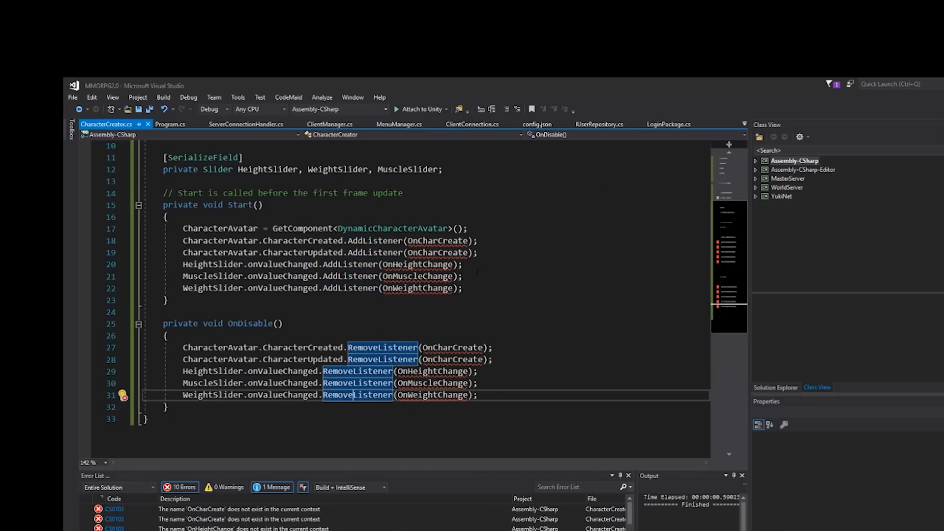
{"action": "mouse_move", "coordinate": [739, 364]}
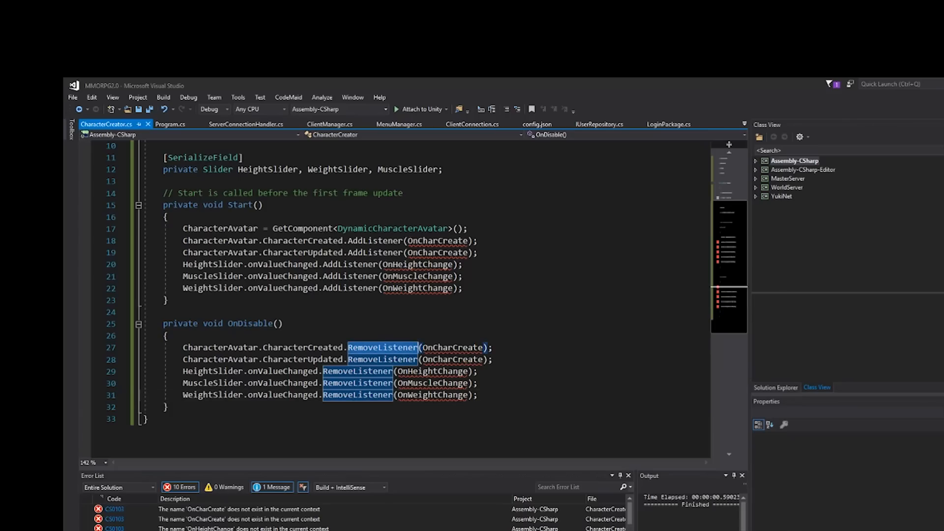
{"action": "left_click", "coordinate": [454, 347]}
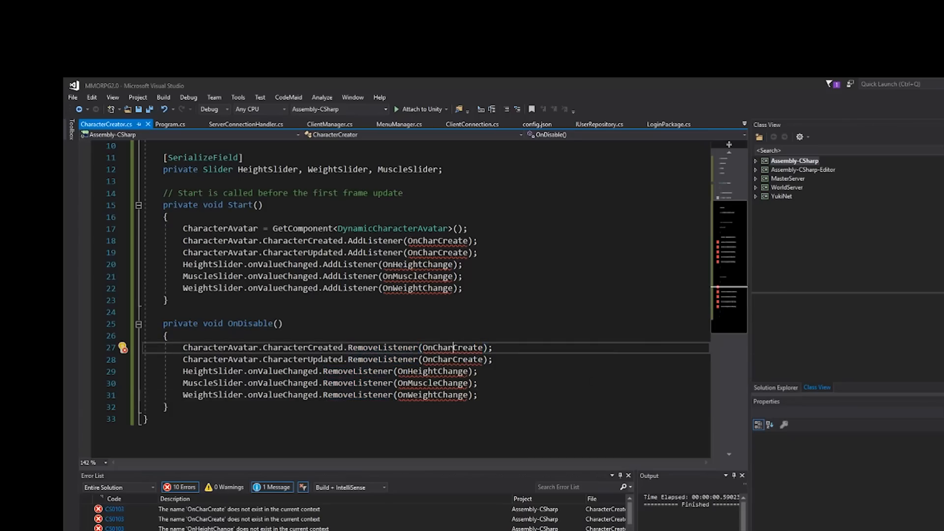
{"action": "double_click", "coordinate": [452, 348]}
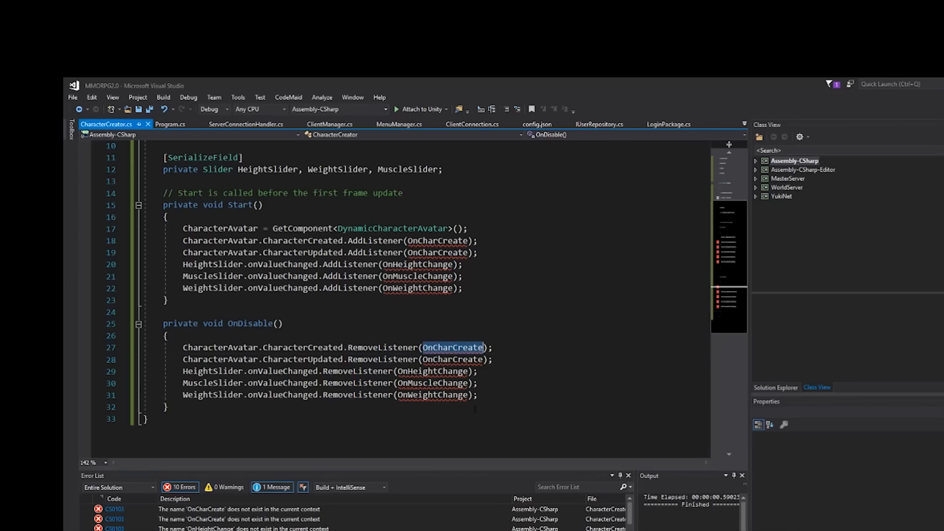
{"action": "left_click", "coordinate": [425, 394]}
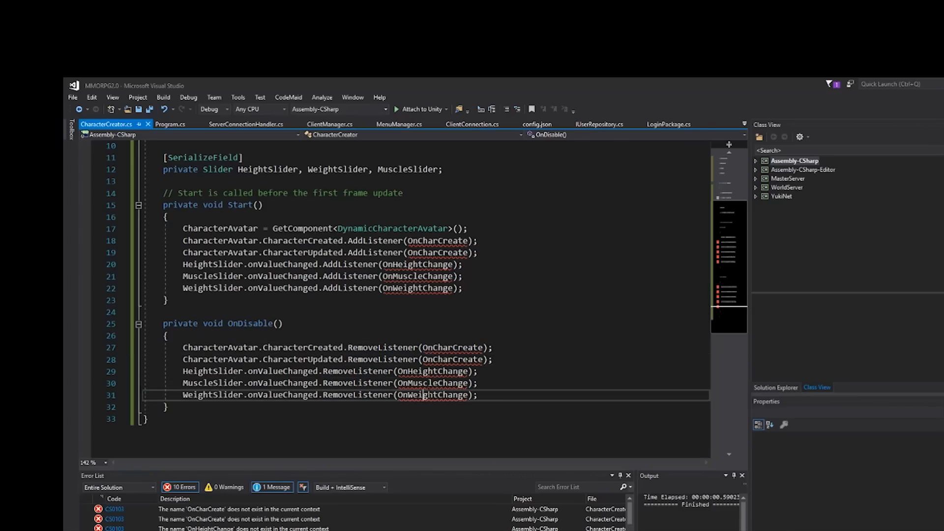
{"action": "scroll", "scroll_direction": "up", "scroll_amount": 3}
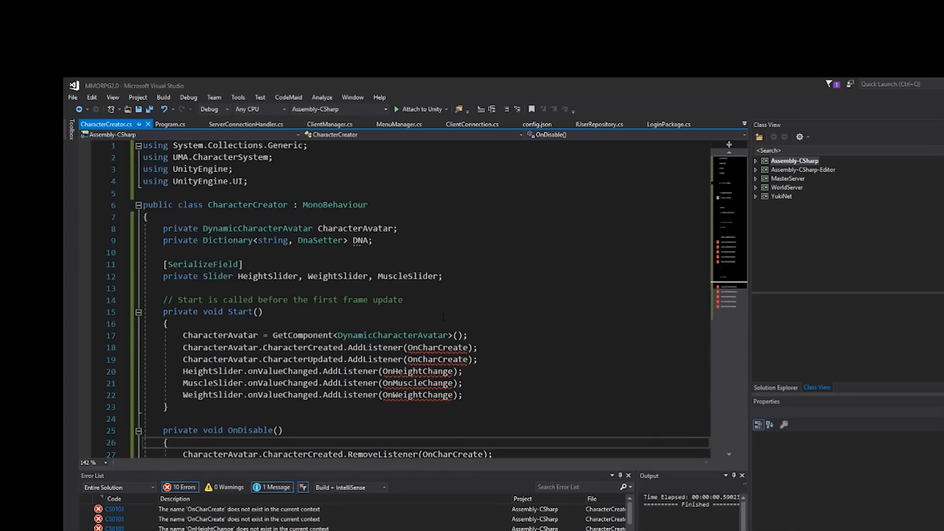
{"action": "scroll", "scroll_direction": "down", "scroll_amount": 3}
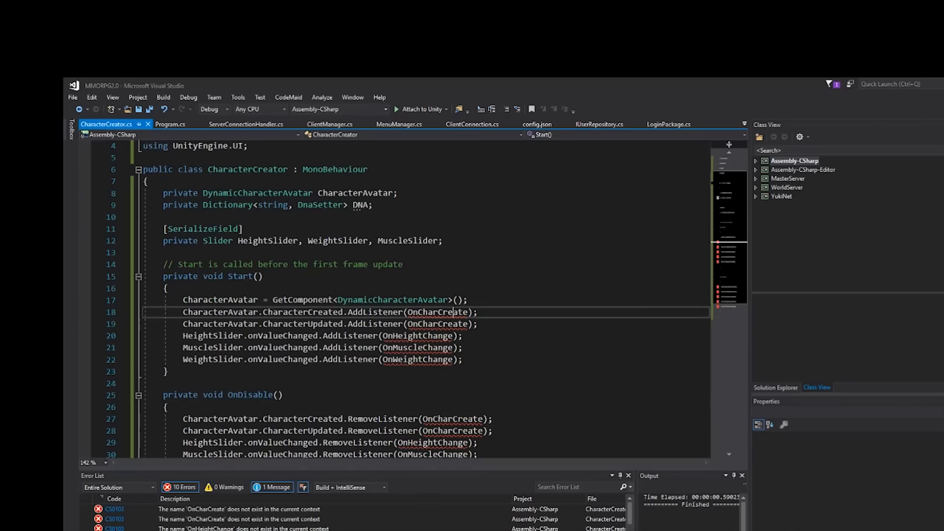
Step: Generate OnCharCreate with parameter data, setting DNA = CharacterAvatar.GetDNA()
{"action": "left_click", "coordinate": [123, 312]}
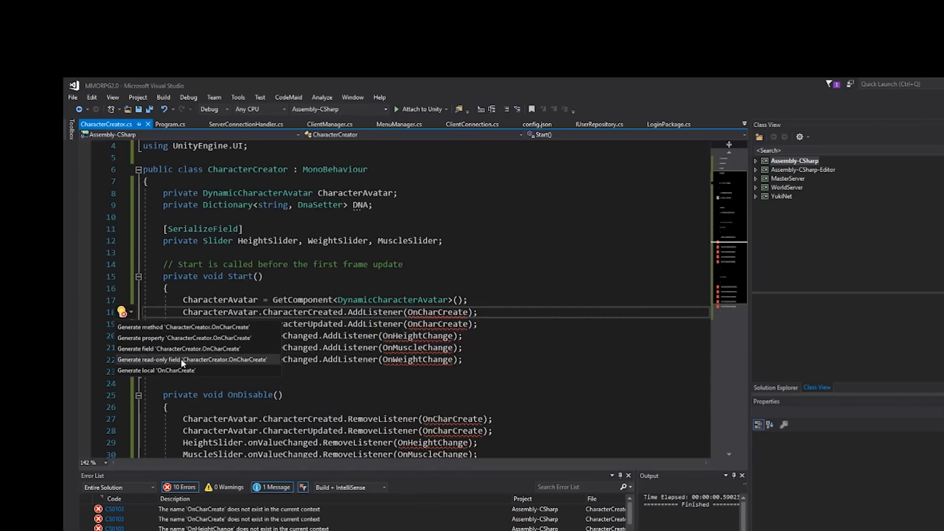
{"action": "mouse_move", "coordinate": [182, 337]}
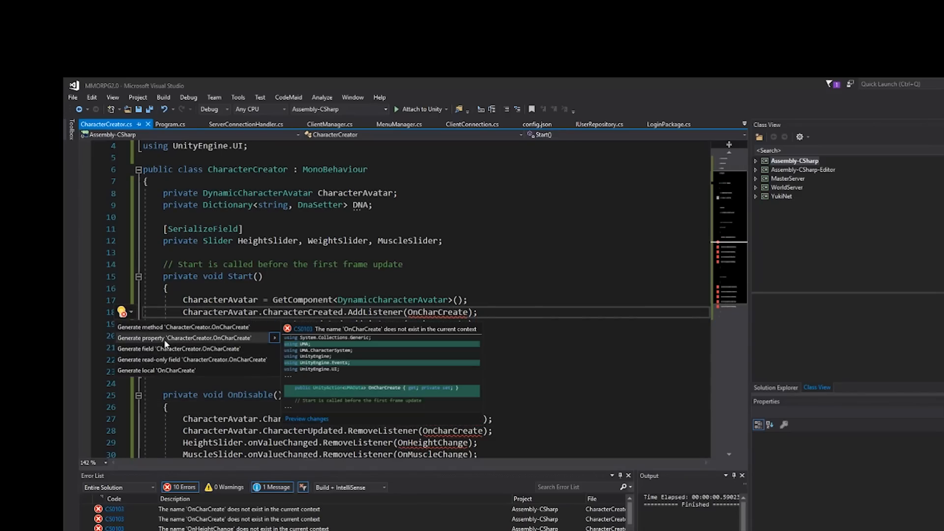
{"action": "left_click", "coordinate": [174, 327]}
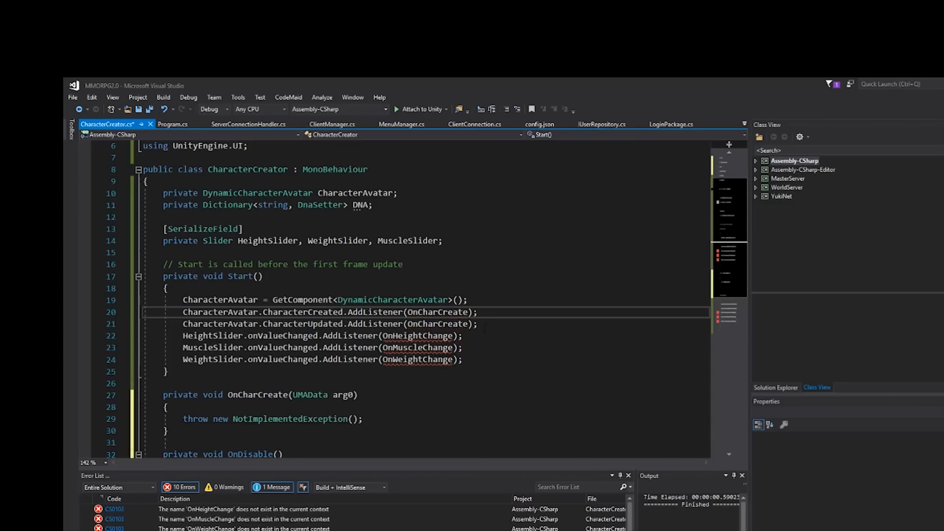
{"action": "double_click", "coordinate": [437, 312]}
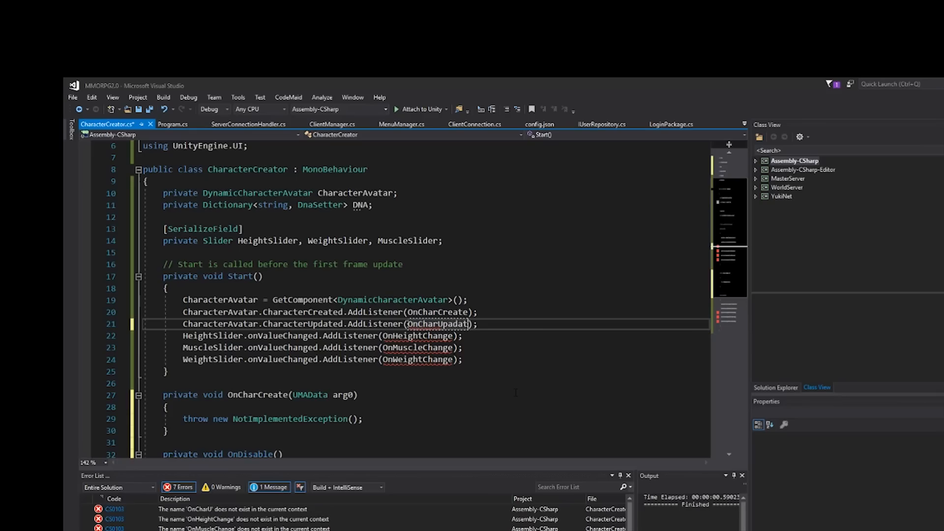
{"action": "scroll", "scroll_direction": "down", "scroll_amount": 3}
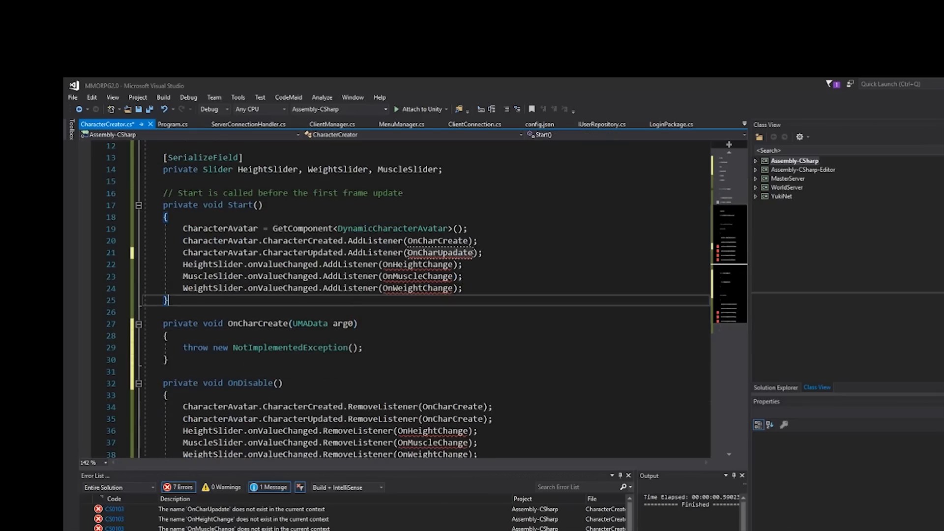
{"action": "type", "text": "data"}
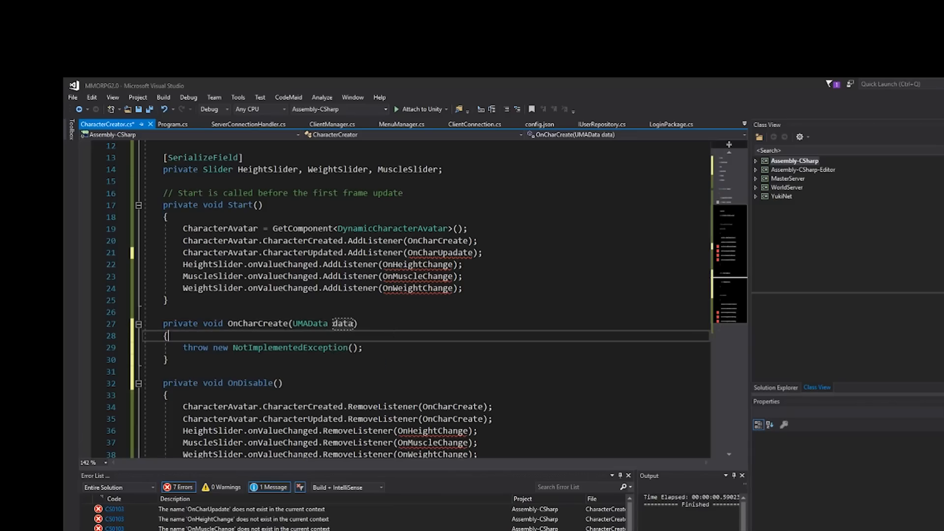
{"action": "triple_click", "coordinate": [271, 347]}
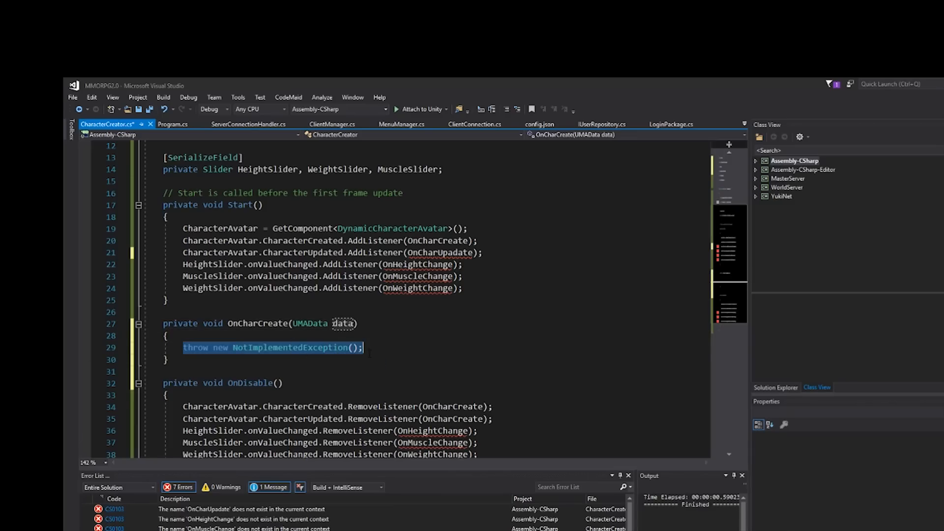
{"action": "type", "text": "DNA"}
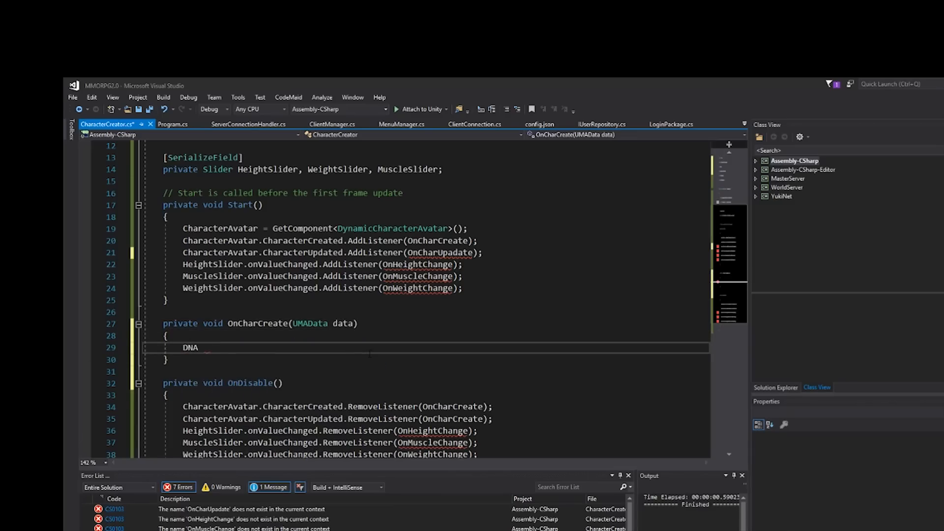
{"action": "type", "text": "= CharacterAvatar"}
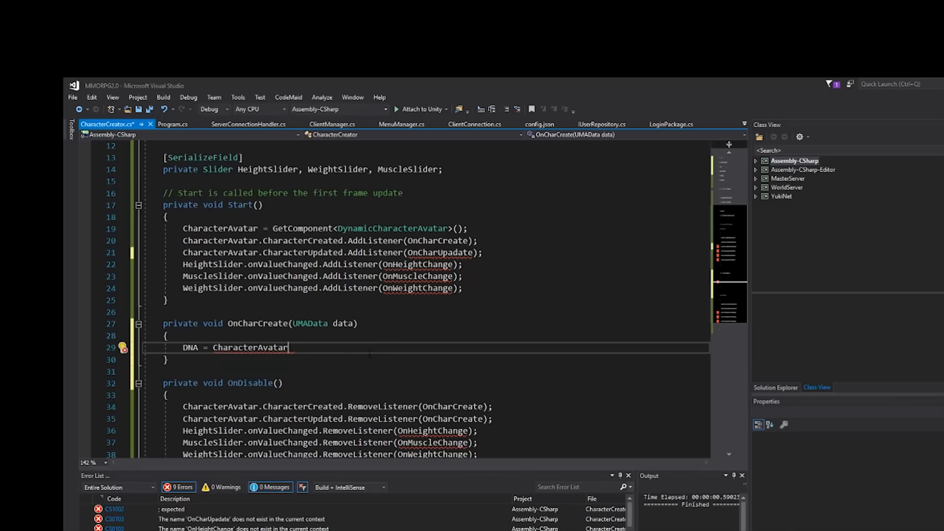
{"action": "type", "text": ".GetDNA();"}
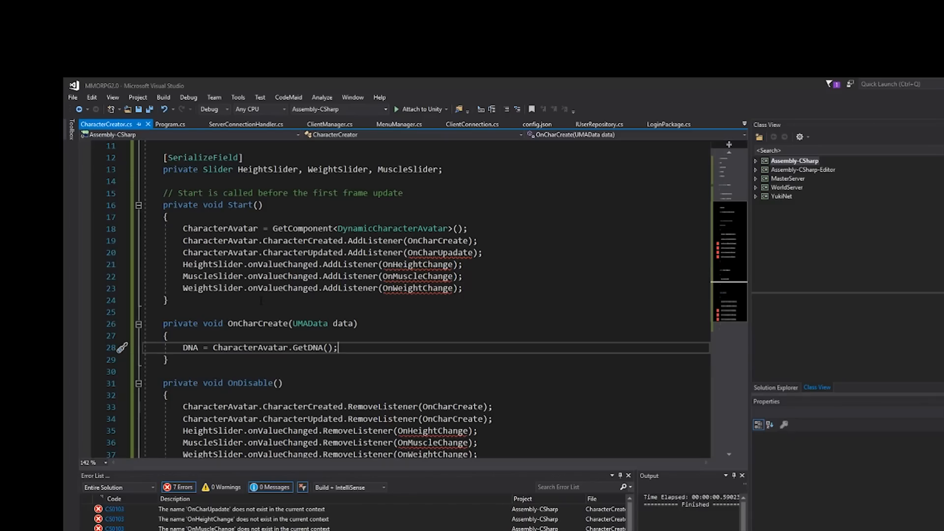
Step: Generate OnCharUpadate setting DNA = CharacterAvatar.GetDNA(), then collapse both handlers
{"action": "left_click", "coordinate": [416, 265]}
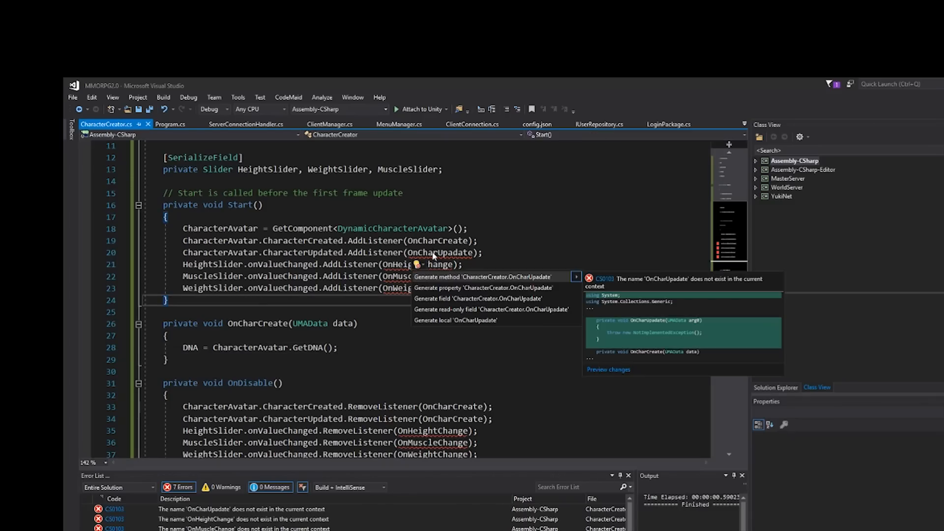
{"action": "key", "text": "Escape"}
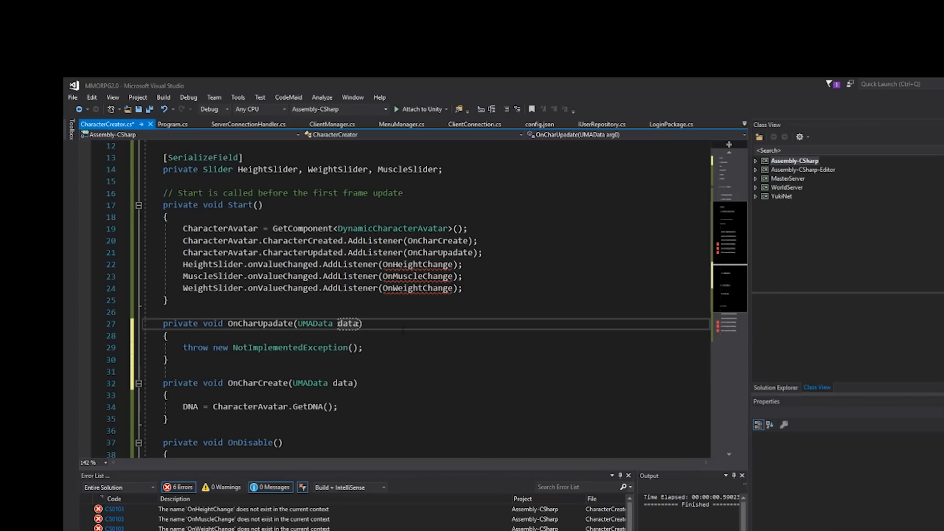
{"action": "left_click", "coordinate": [166, 395]}
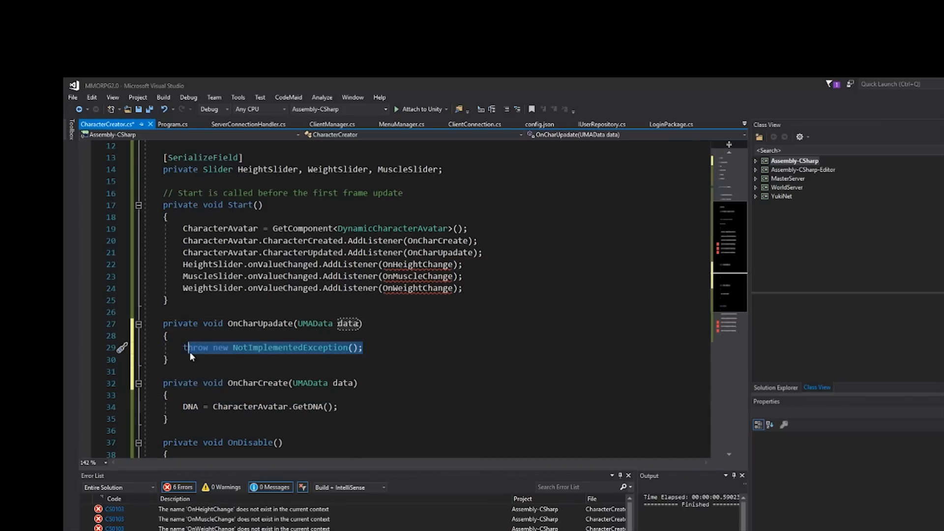
{"action": "type", "text": "DNA = CharacterAvatar.GetDNA();"}
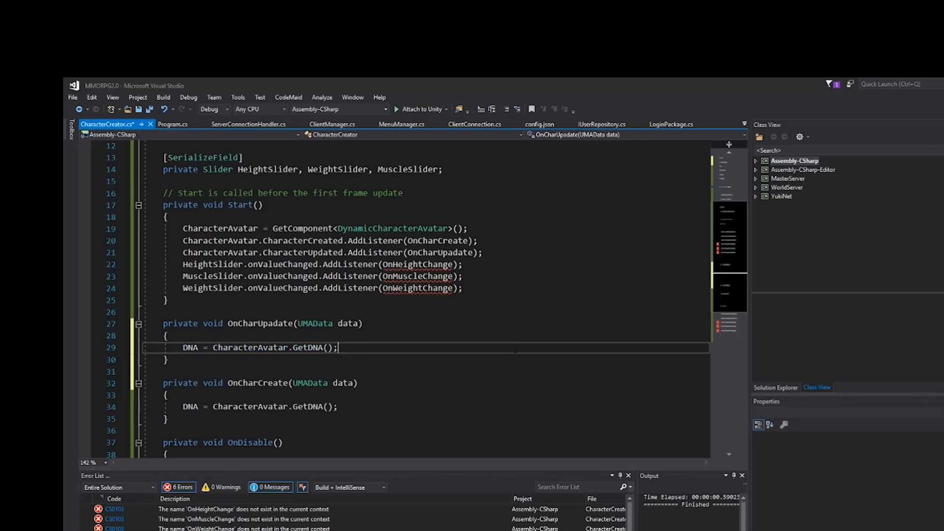
{"action": "scroll", "scroll_direction": "up", "scroll_amount": 3}
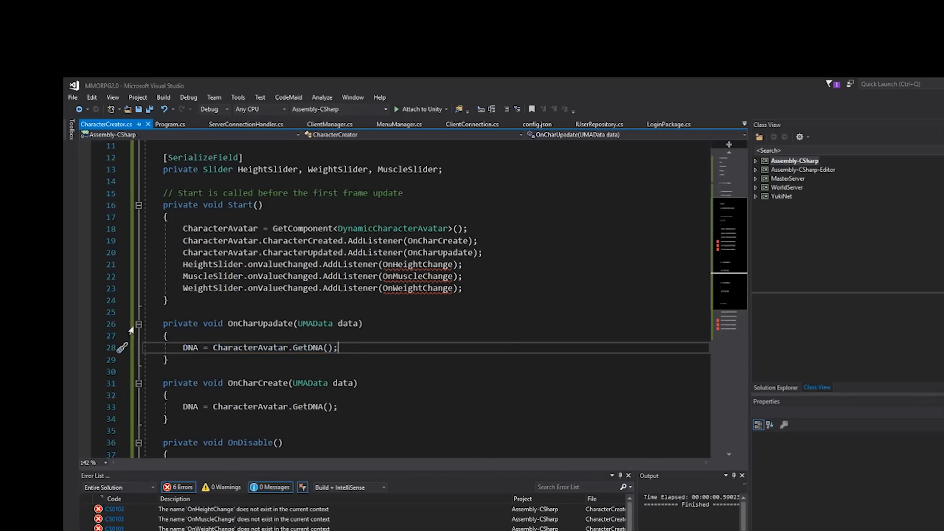
{"action": "left_click", "coordinate": [138, 324]}
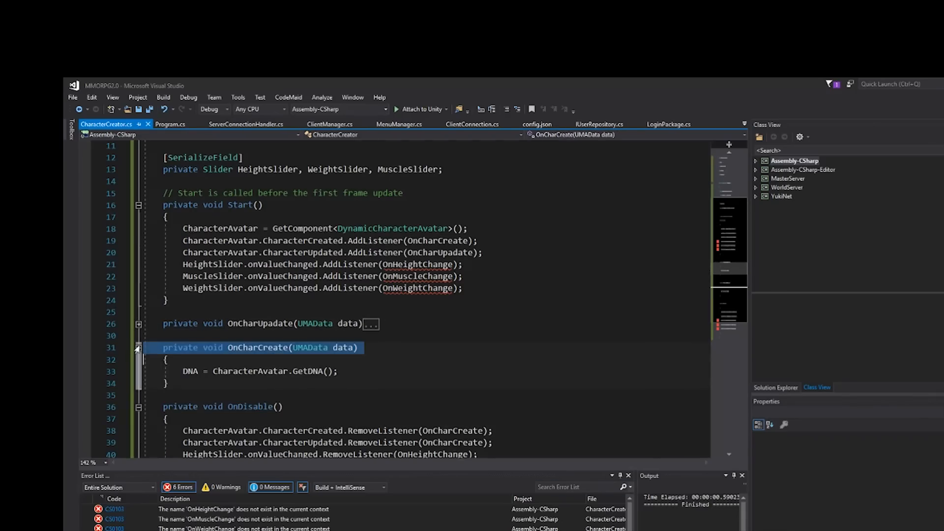
{"action": "left_click", "coordinate": [139, 348]}
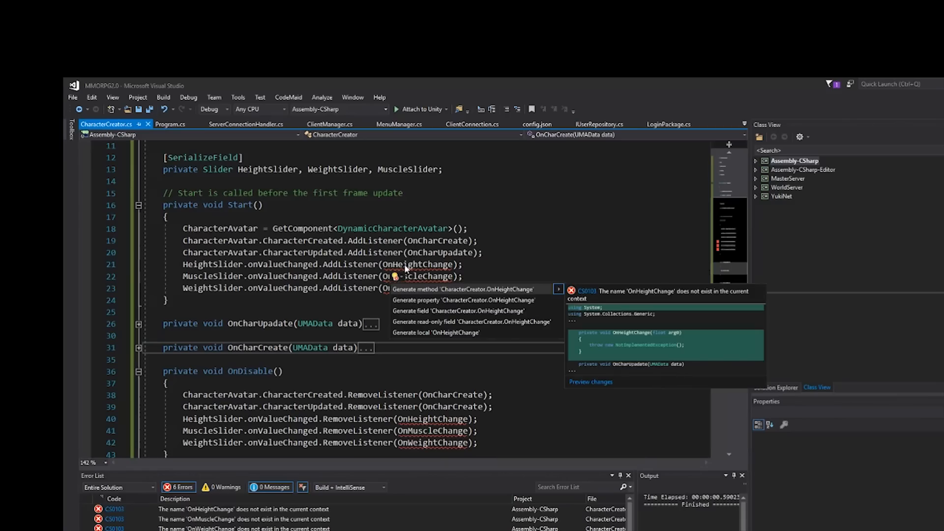
Step: Generate OnHeightChange(height) calling DNA["height"].Set(height) and CharacterAvatar.BuildCharacter()
{"action": "left_click", "coordinate": [461, 289]}
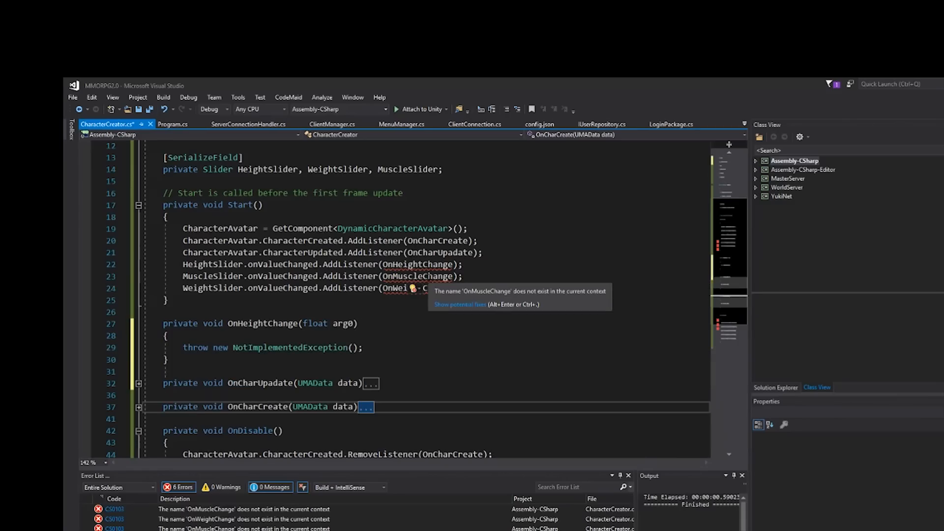
{"action": "left_click", "coordinate": [343, 324]}
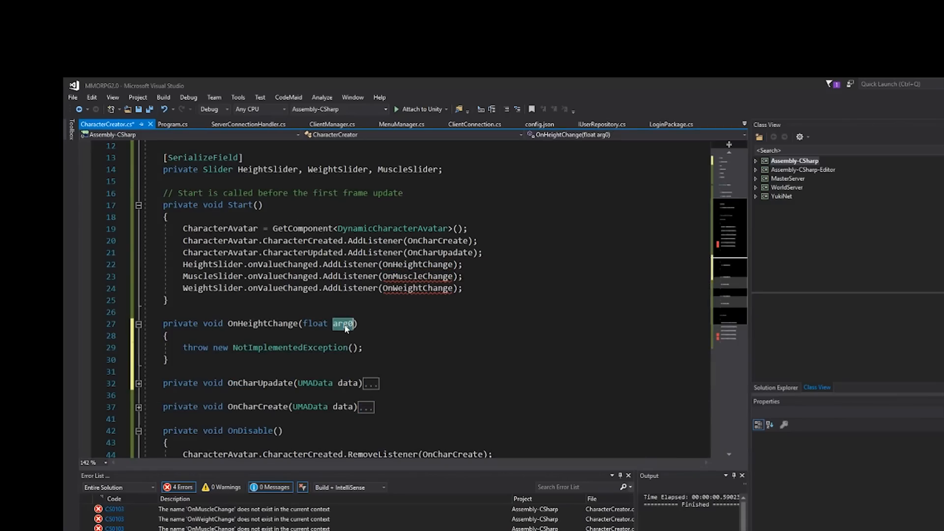
{"action": "type", "text": "height"}
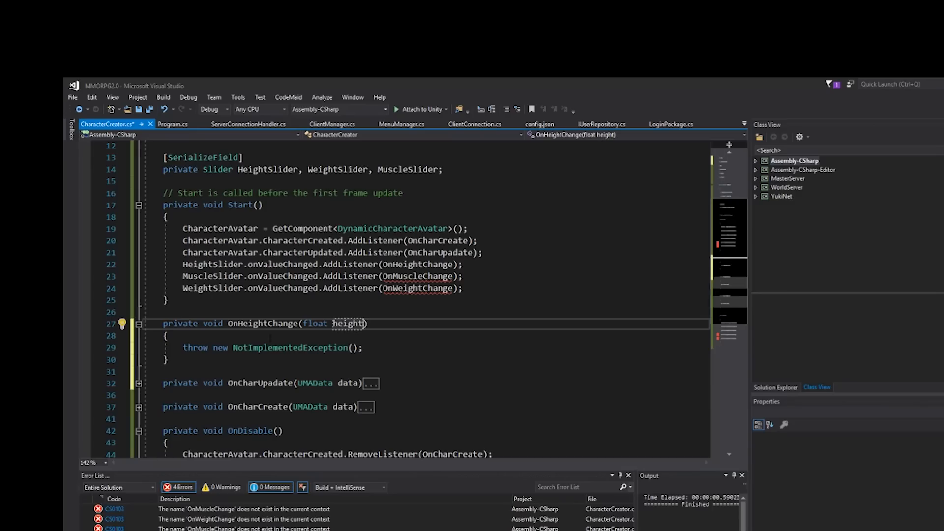
{"action": "type", "text": "DNA["}
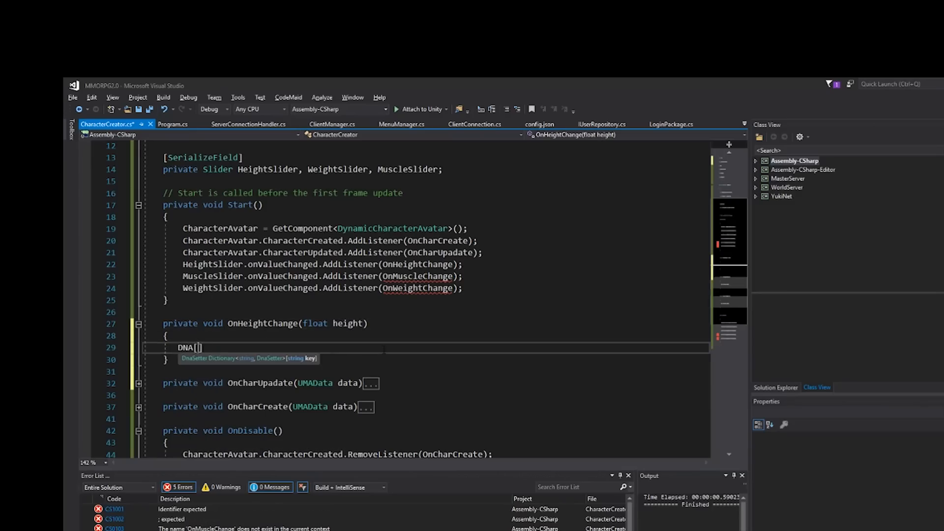
{"action": "type", "text": "\"h\""}
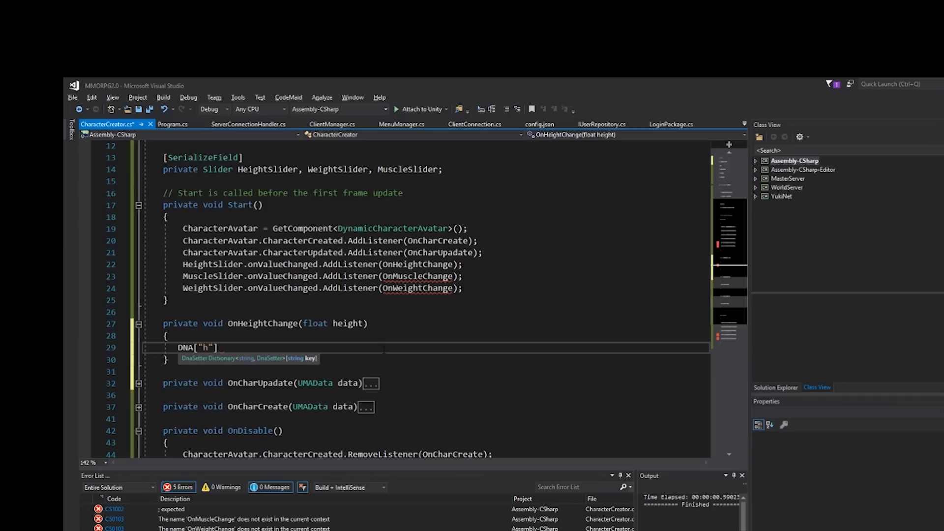
{"action": "type", "text": "eight"}
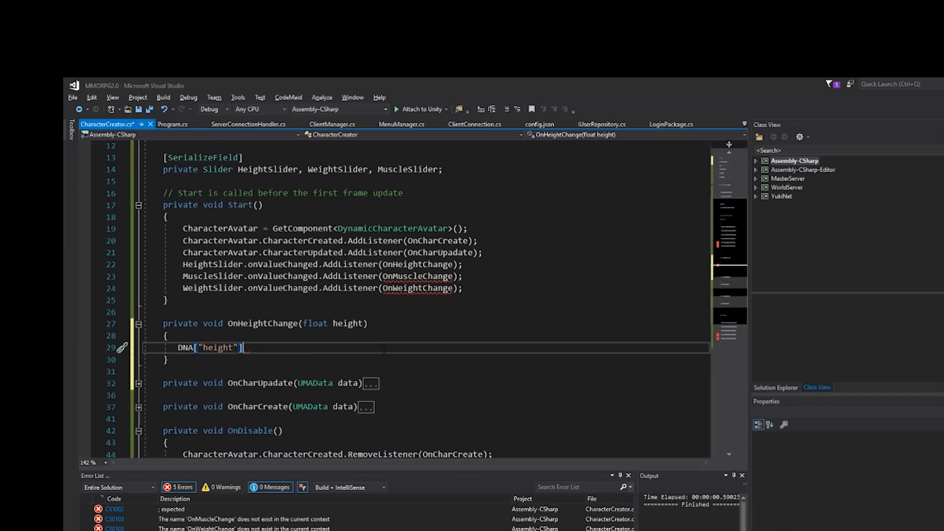
{"action": "type", "text": "."}
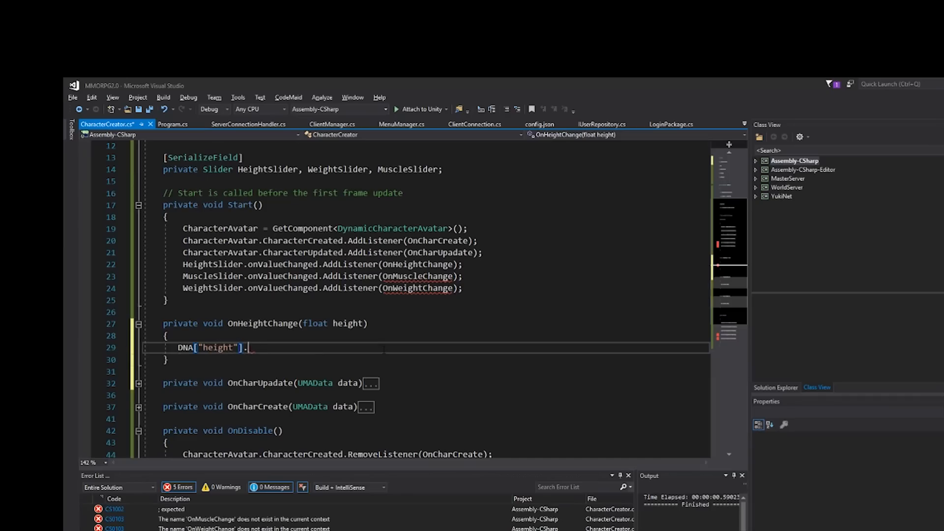
{"action": "type", "text": "Set"}
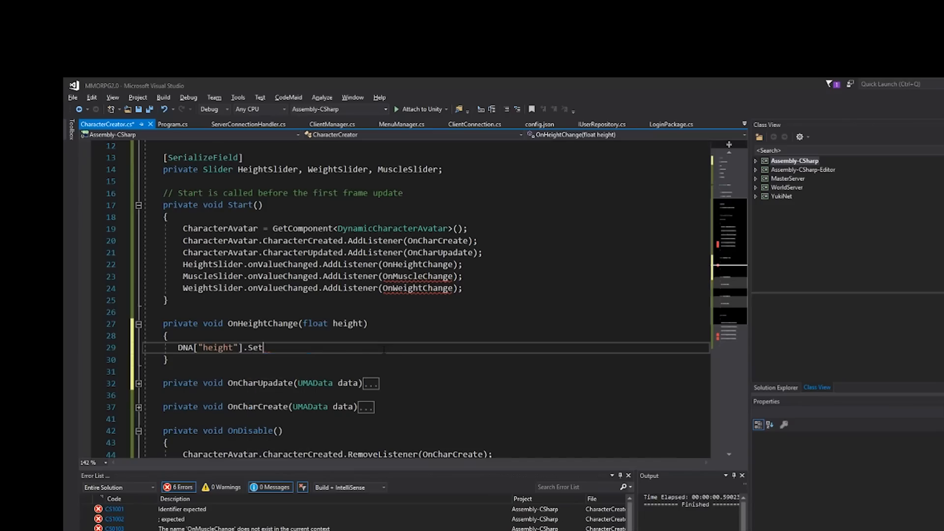
{"action": "type", "text": "(height);"}
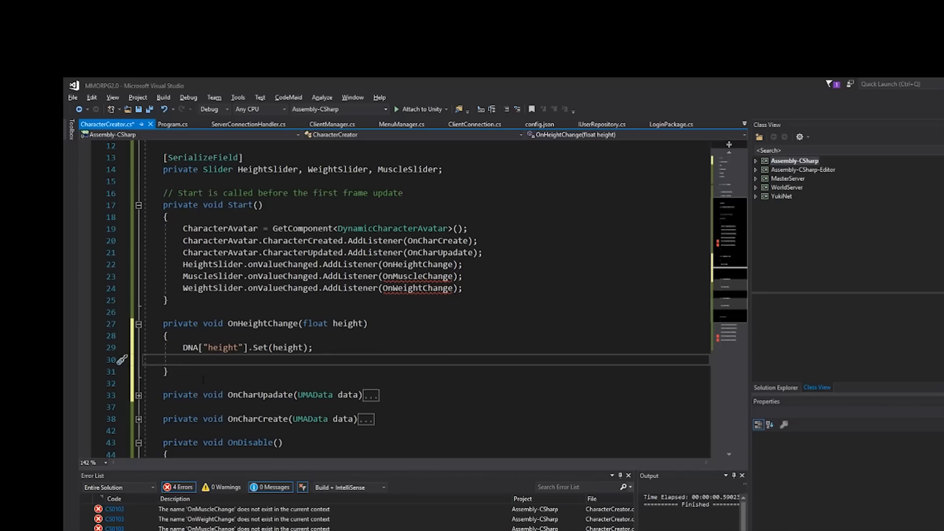
{"action": "type", "text": "CharacterAvatar.BuildCharacter();"}
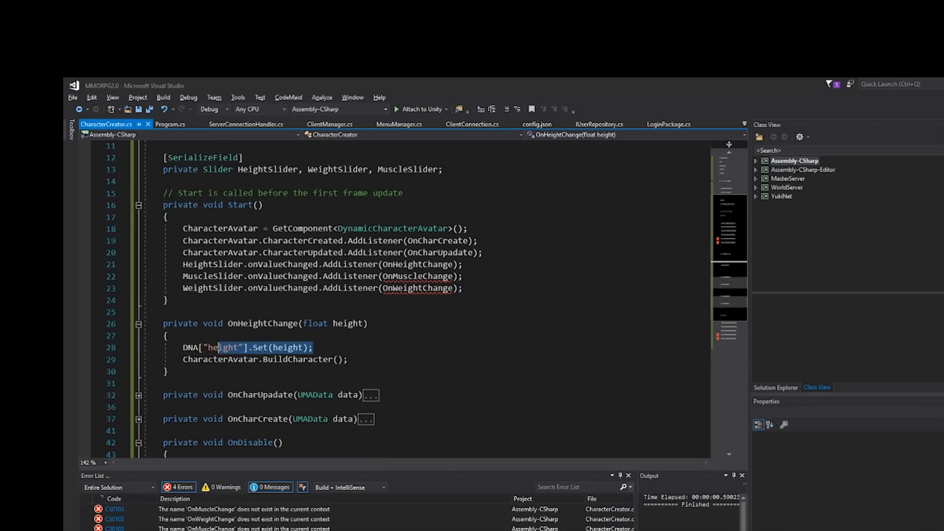
{"action": "left_click", "coordinate": [253, 348]}
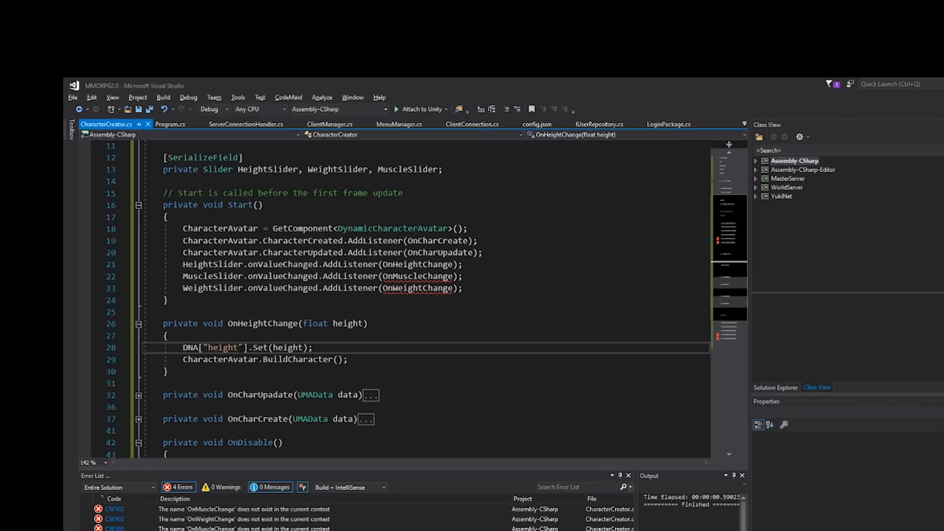
{"action": "mouse_move", "coordinate": [418, 277]}
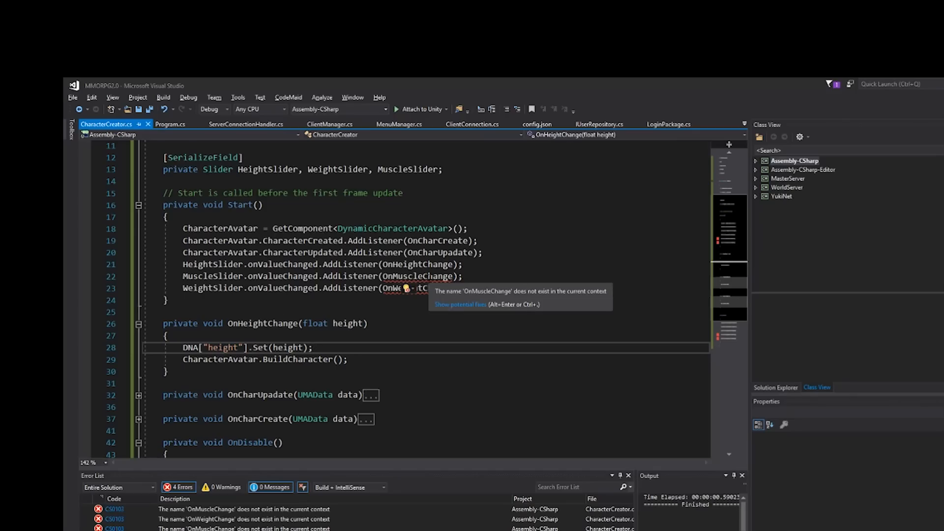
{"action": "left_click", "coordinate": [460, 304]}
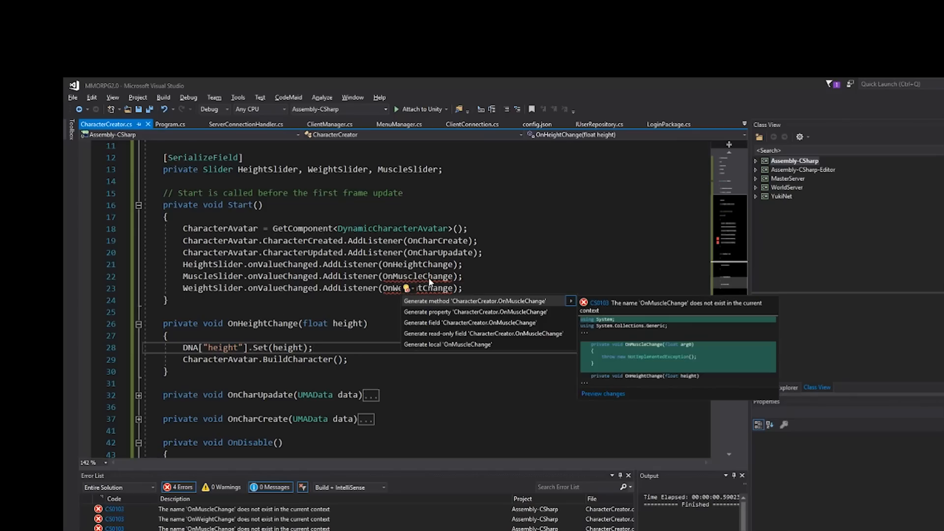
Step: Generate OnMuscleChange with parameter muscle and set DNA["lowerMuscle"] from it
{"action": "left_click", "coordinate": [474, 300]}
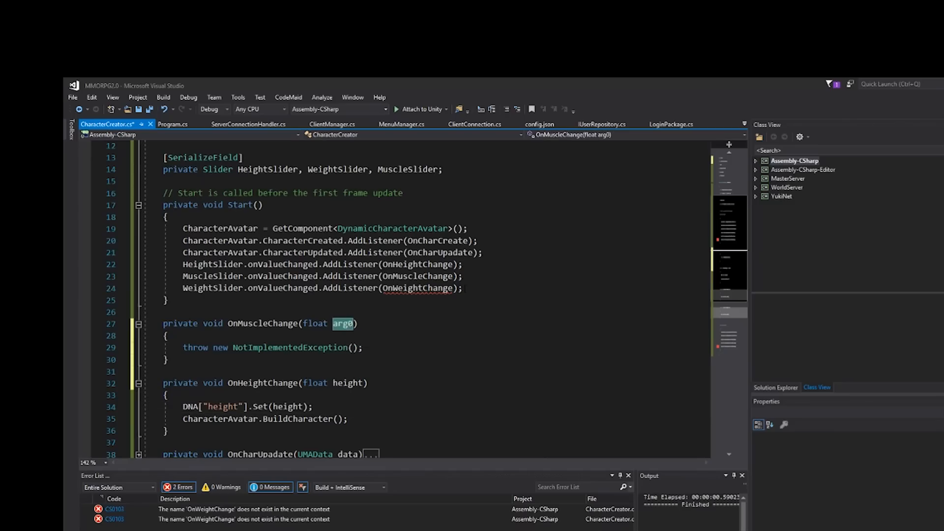
{"action": "type", "text": "he"}
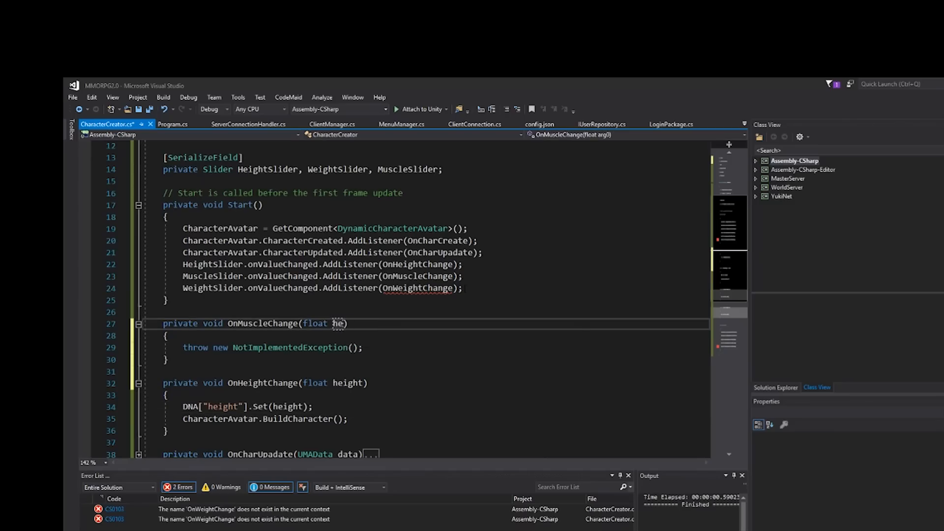
{"action": "type", "text": "muscv"}
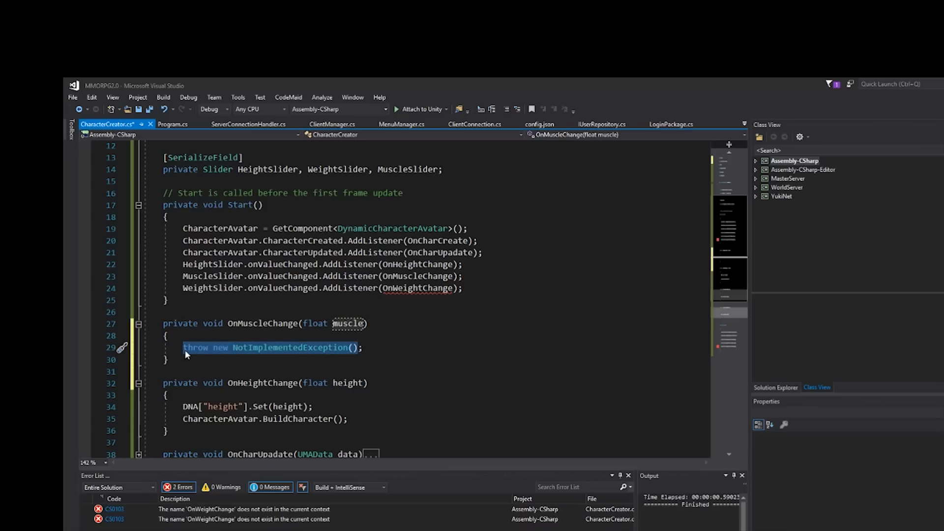
{"action": "type", "text": "DNA[];"}
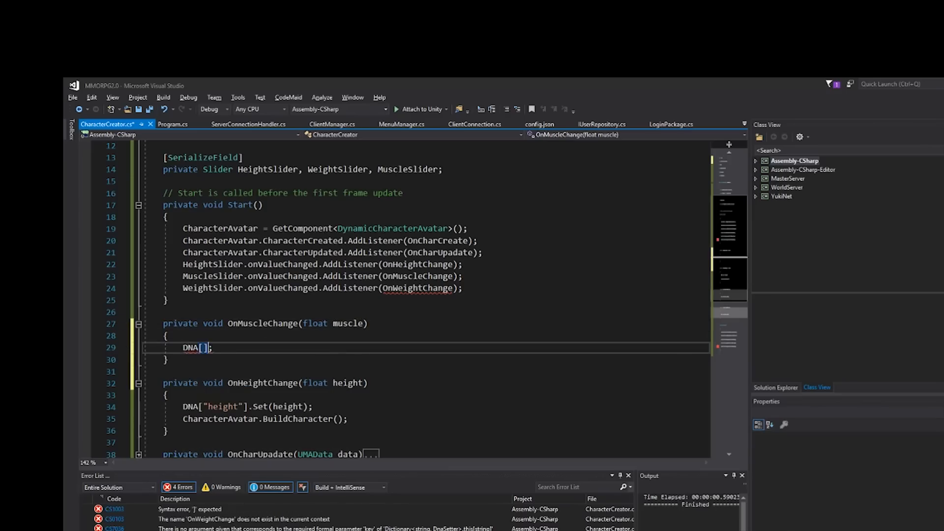
{"action": "type", "text": "\"\""}
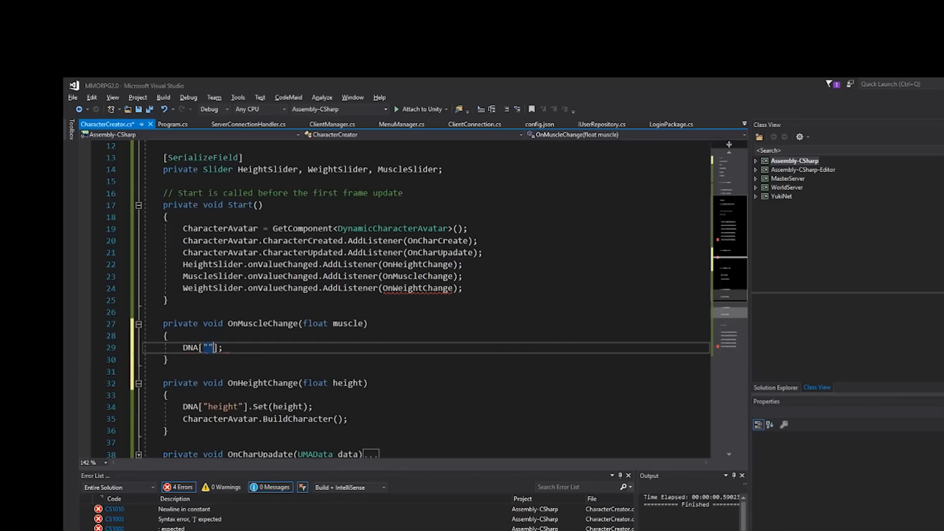
{"action": "type", "text": "l"}
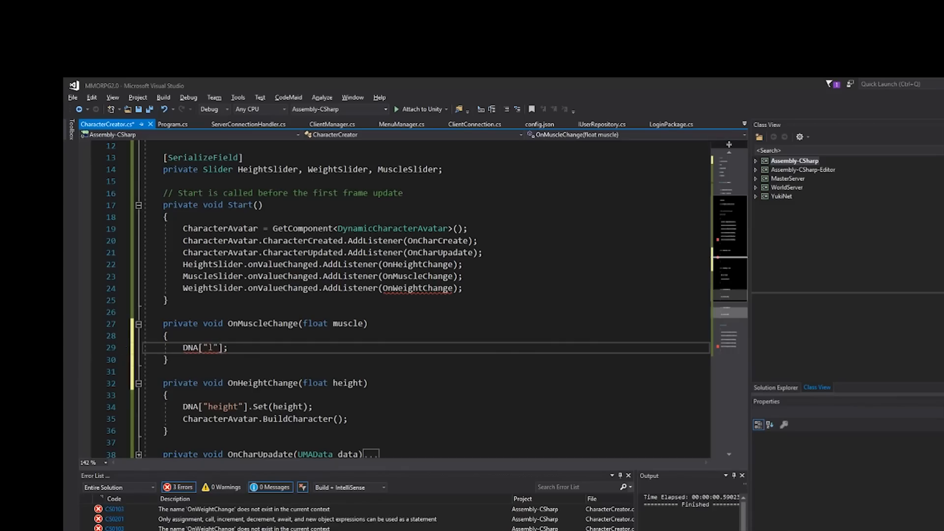
{"action": "type", "text": "owerMuscle"}
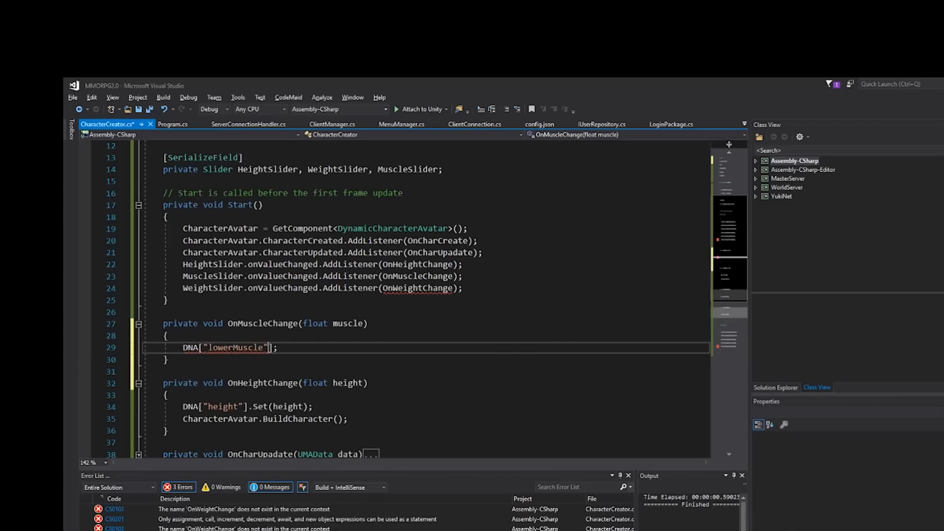
{"action": "type", "text": ".Set"}
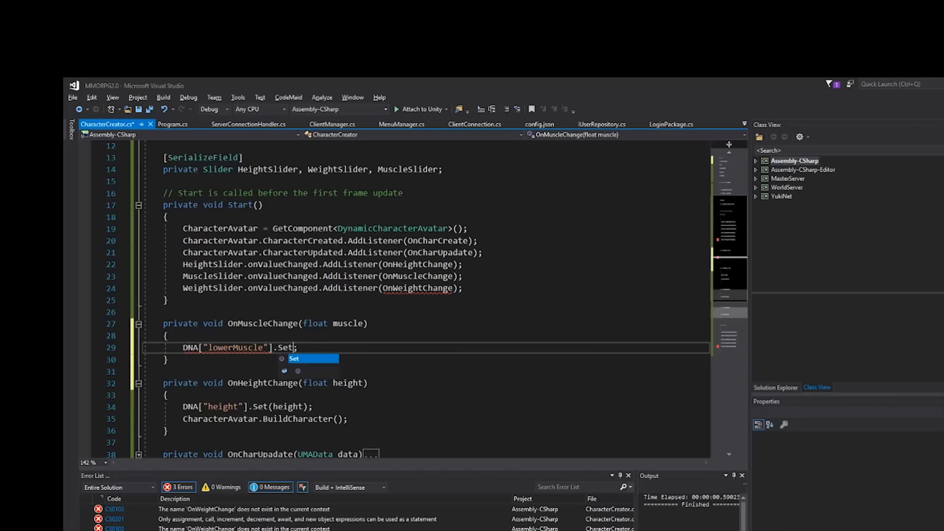
{"action": "type", "text": "(muscle"}
{"action": "type", "text": "DNA[\""}
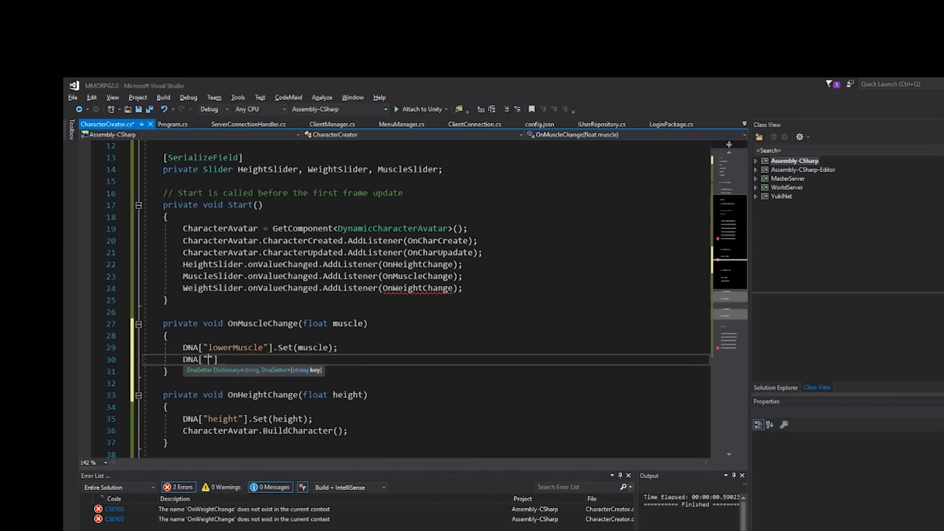
Step: Set DNA["upperMuscle"] from muscle and rebuild the character avatar
{"action": "type", "text": "upperMuscle"}
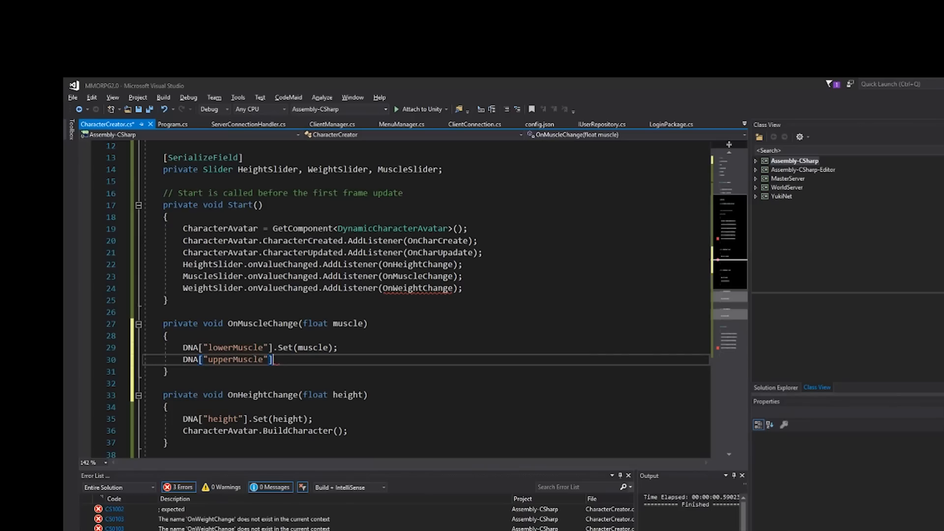
{"action": "type", "text": ".Set(m"}
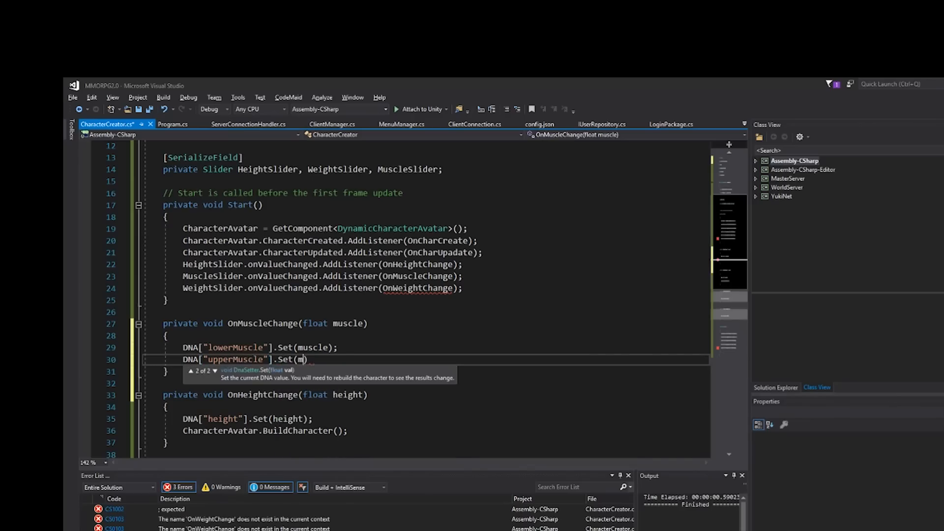
{"action": "type", "text": "uscle);"}
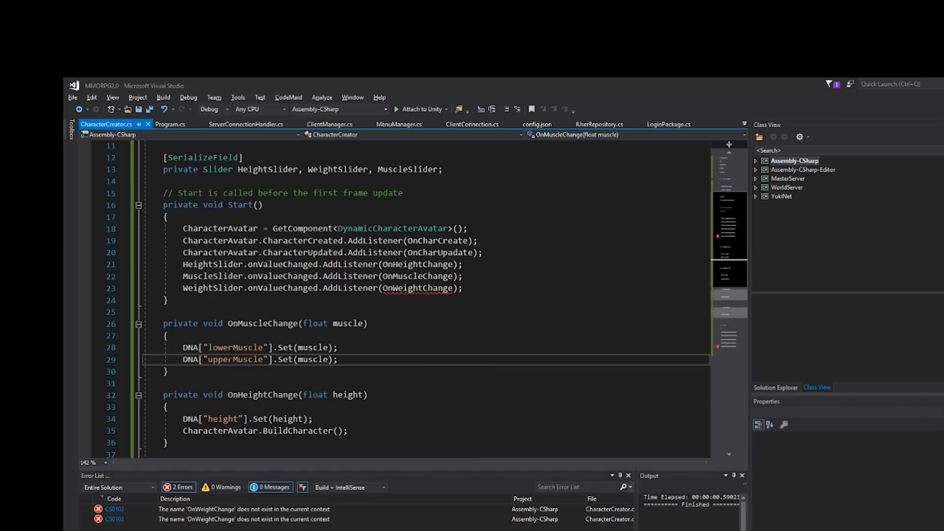
{"action": "double_click", "coordinate": [236, 348]}
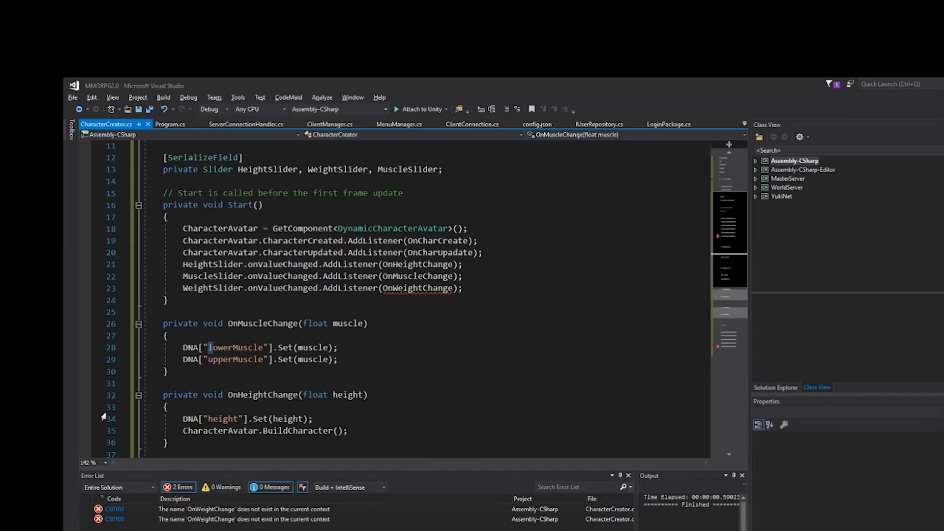
{"action": "double_click", "coordinate": [348, 324]}
{"action": "type", "text": "CharacterAvatar.BuildCharacter();"}
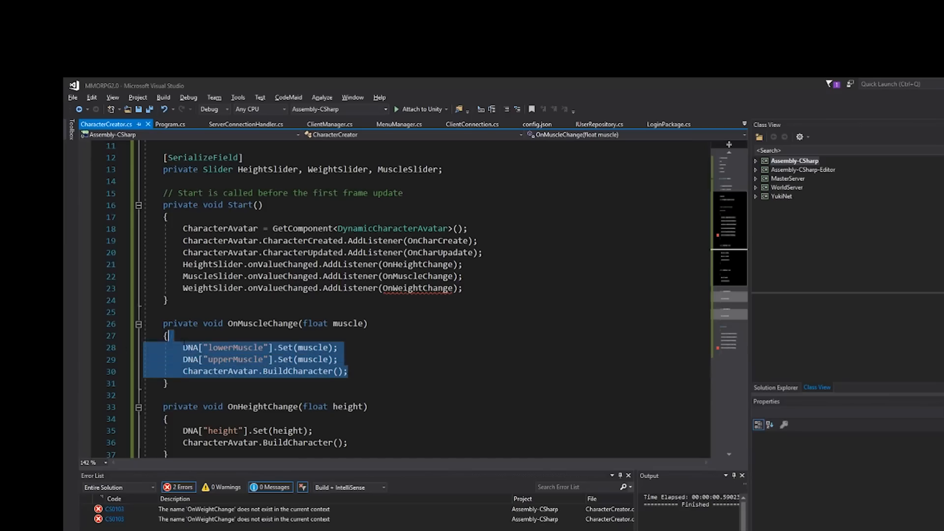
{"action": "left_click", "coordinate": [240, 359]}
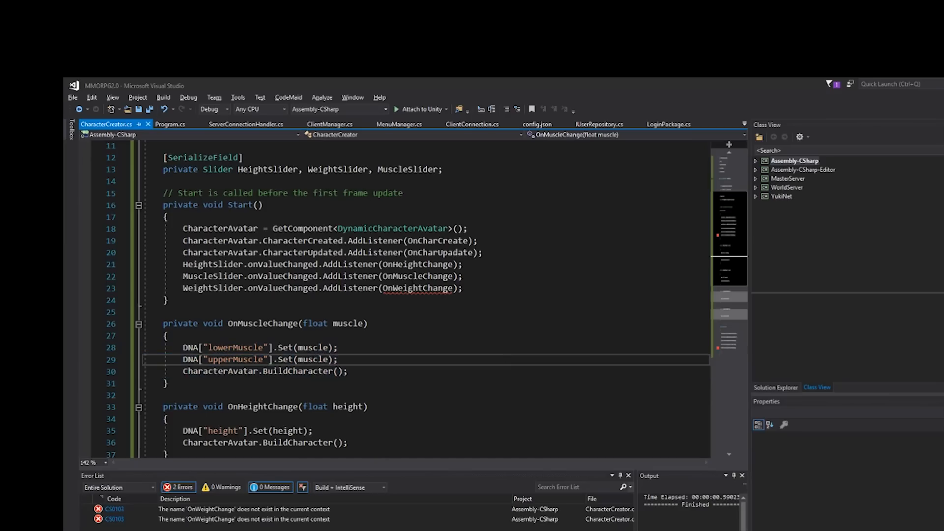
{"action": "left_click", "coordinate": [395, 300]}
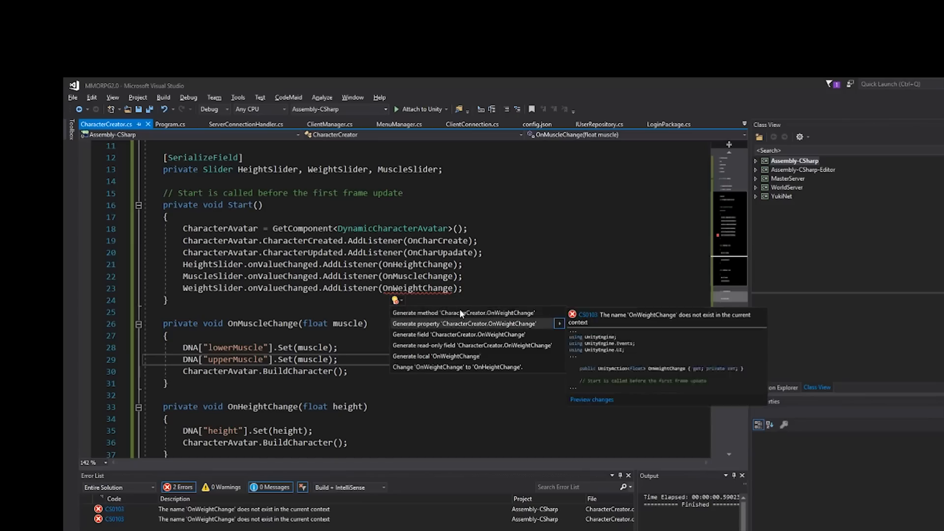
Step: Generate OnWeightChange and rename its float parameter from arg0 to weight
{"action": "left_click", "coordinate": [462, 312]}
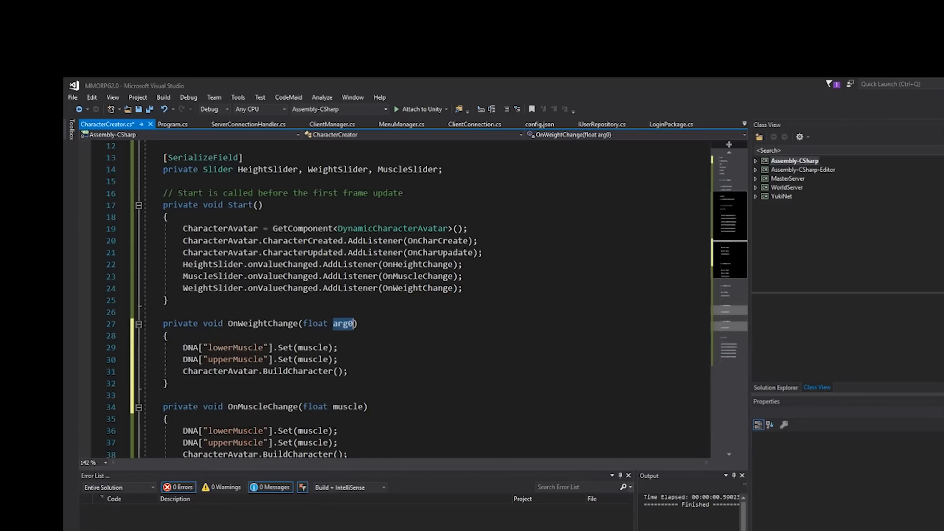
{"action": "type", "text": "weight"}
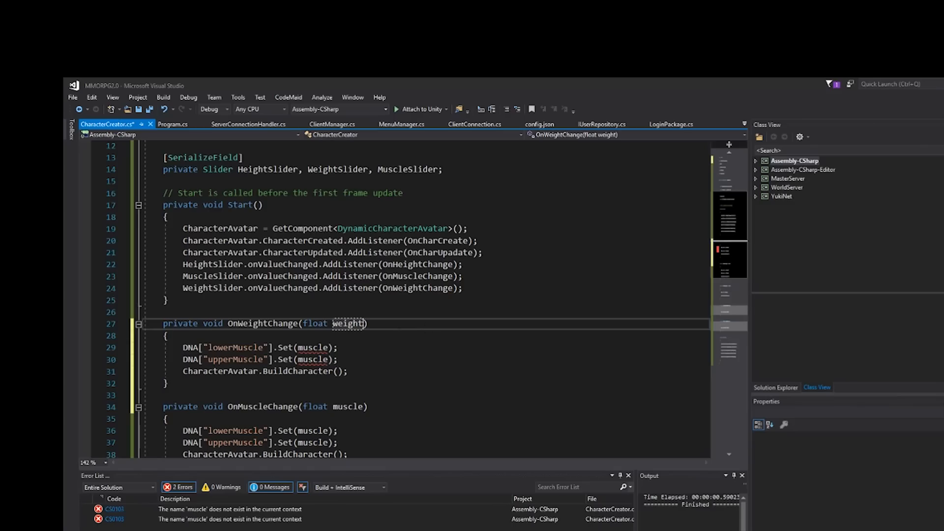
{"action": "type", "text": "wei"}
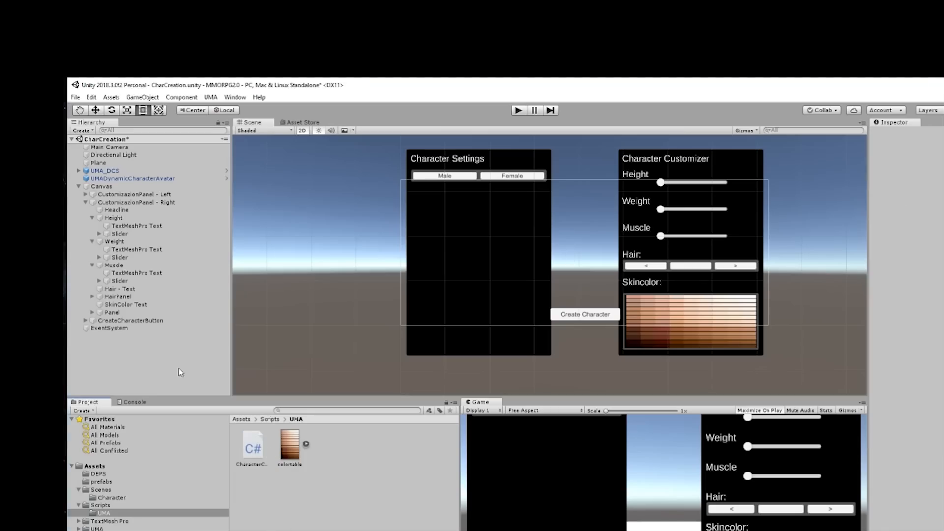
Step: Select UMADynamicCharacterAvatar and refresh the assets to reimport the CharacterCreator script
{"action": "left_click", "coordinate": [132, 178]}
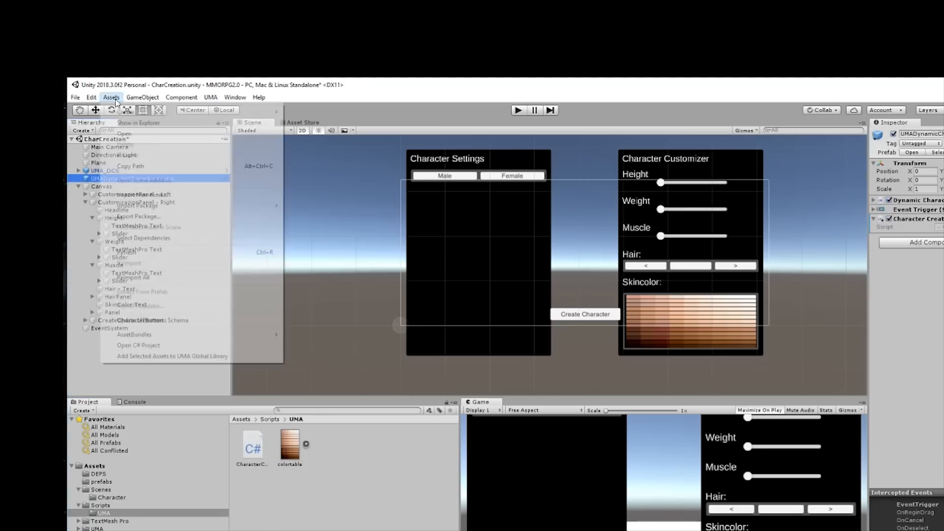
{"action": "left_click", "coordinate": [110, 97]}
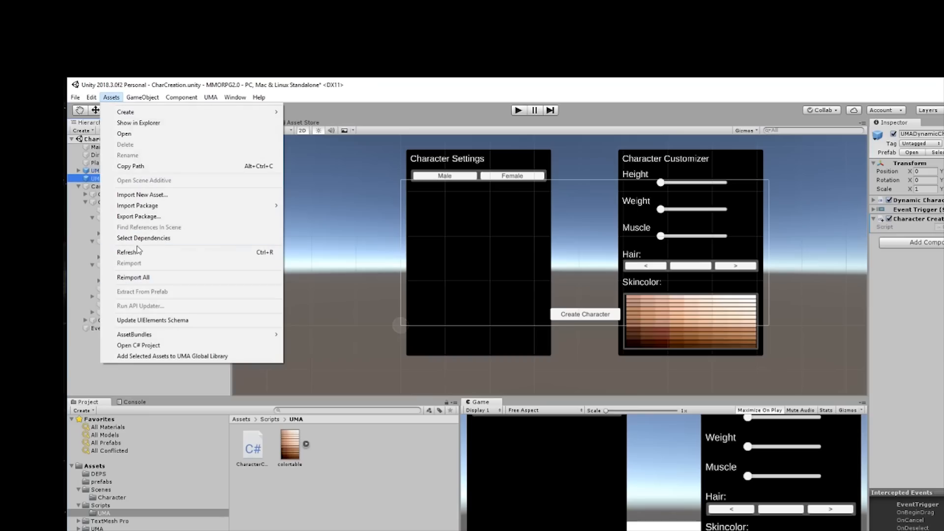
{"action": "mouse_move", "coordinate": [138, 252]}
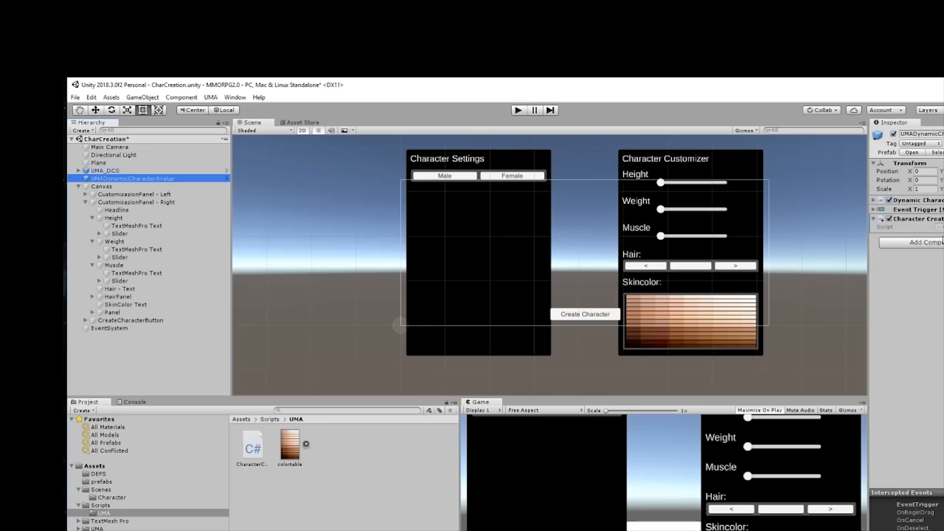
{"action": "mouse_move", "coordinate": [937, 355]}
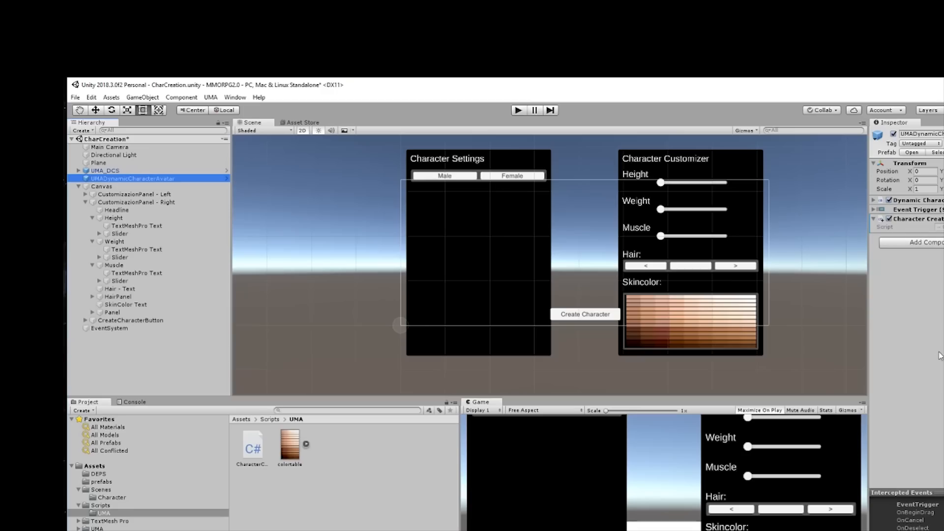
{"action": "mouse_move", "coordinate": [905, 230]}
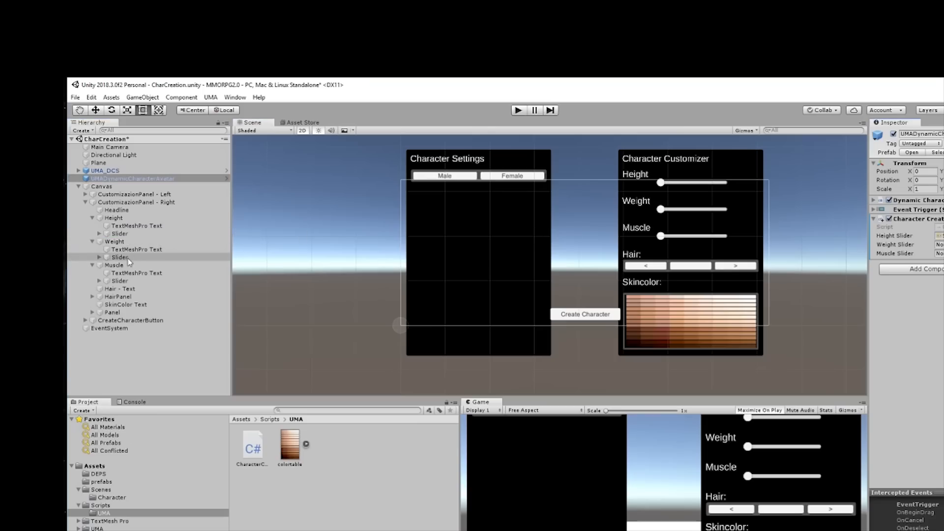
{"action": "mouse_move", "coordinate": [289, 281]}
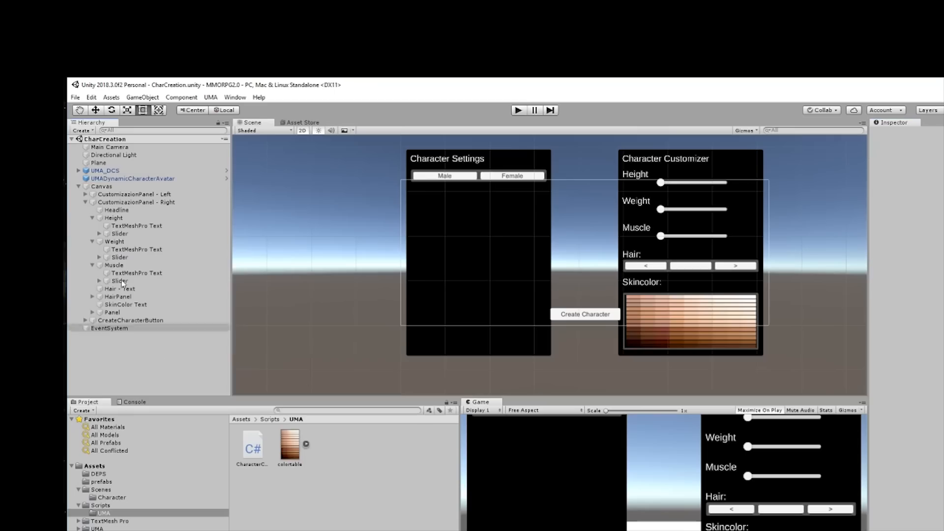
Step: Reselect the avatar to see Height, Weight and Muscle Slider fields; expand and collapse Dynamic Character Avatar
{"action": "left_click", "coordinate": [132, 179]}
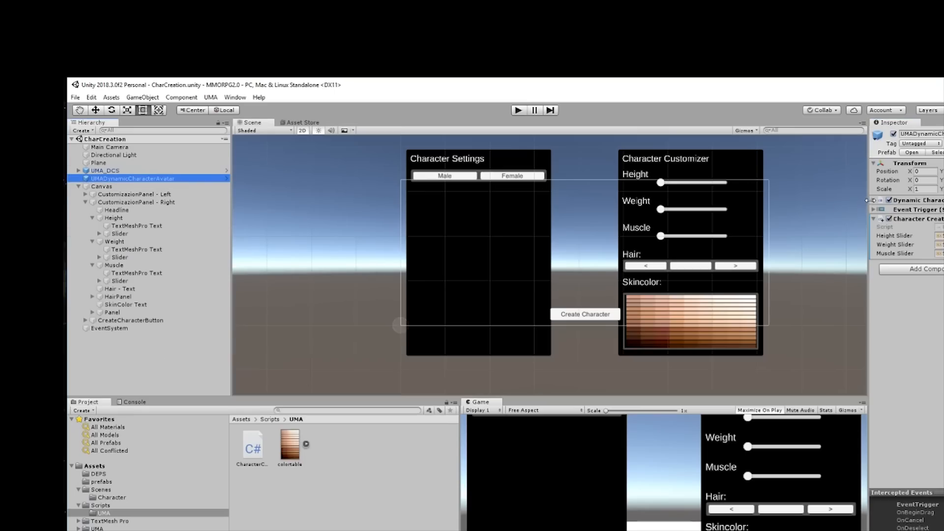
{"action": "left_click", "coordinate": [874, 200]}
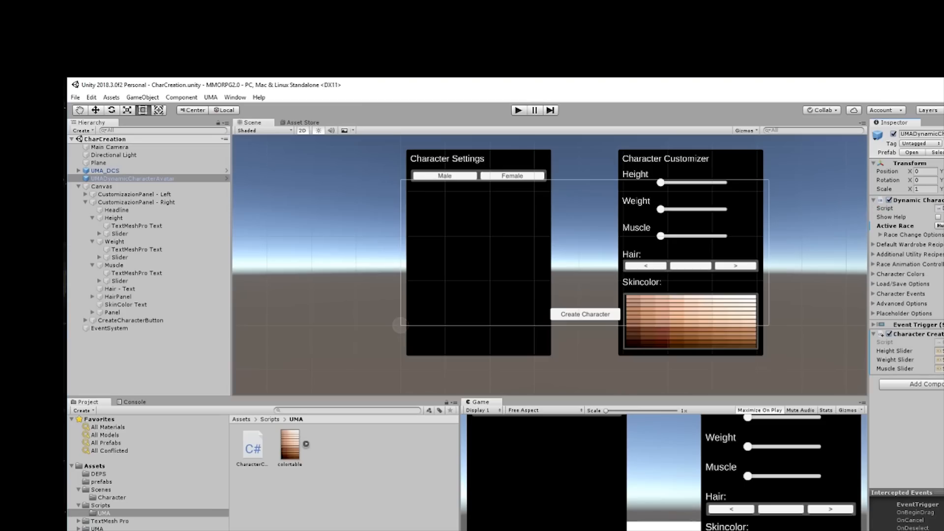
{"action": "left_click", "coordinate": [875, 200]}
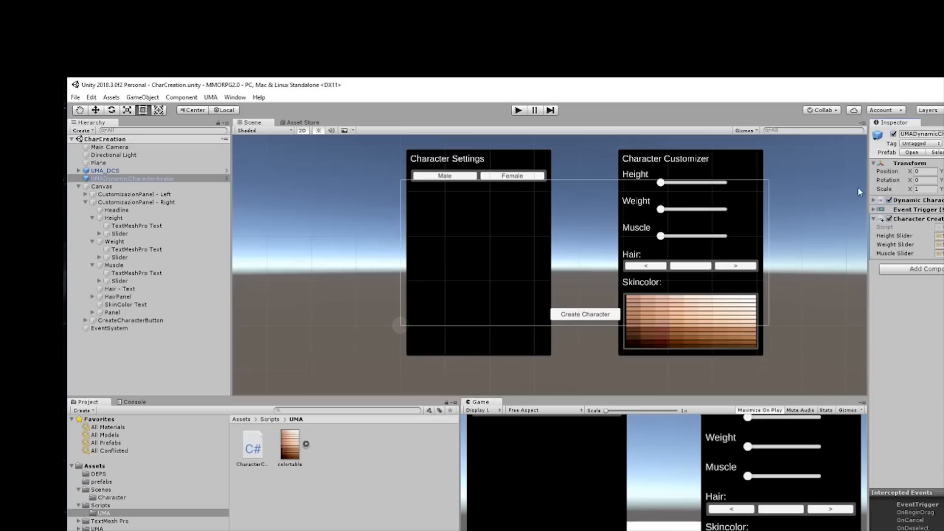
{"action": "mouse_move", "coordinate": [730, 408]}
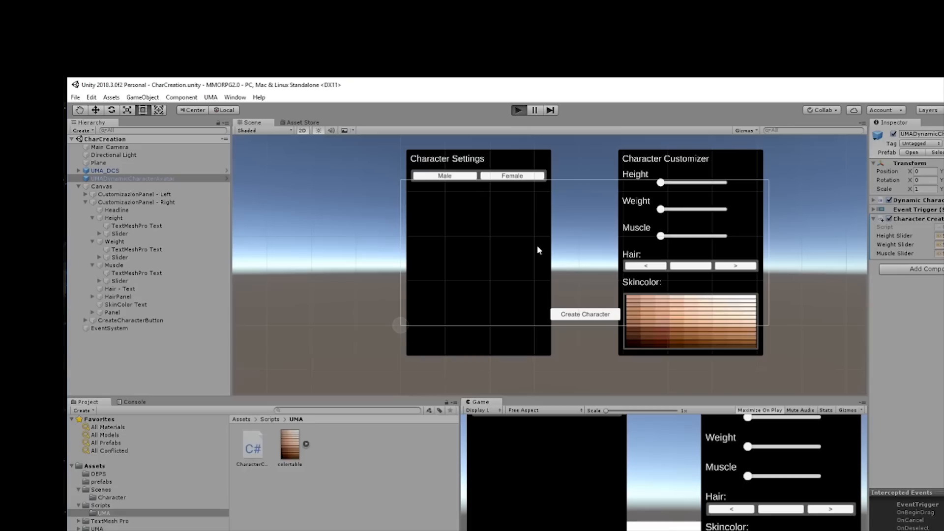
{"action": "mouse_move", "coordinate": [629, 241]}
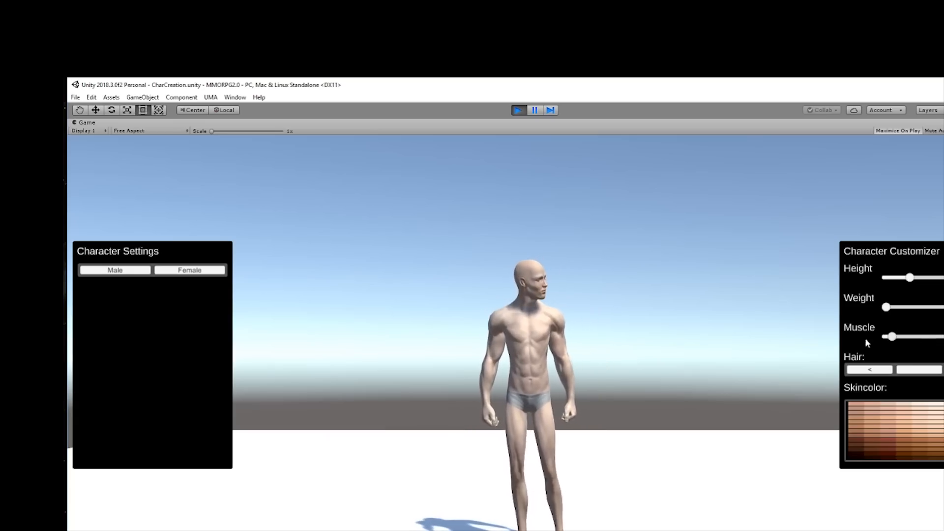
Step: Enter play mode so the bald male UMA avatar generates with its runtime DNA values
{"action": "left_click", "coordinate": [516, 110]}
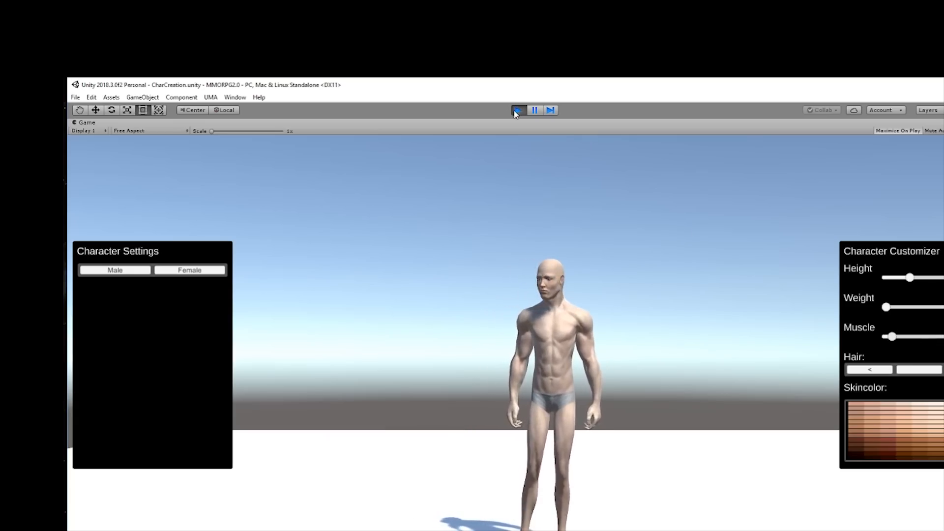
{"action": "left_click", "coordinate": [517, 110]}
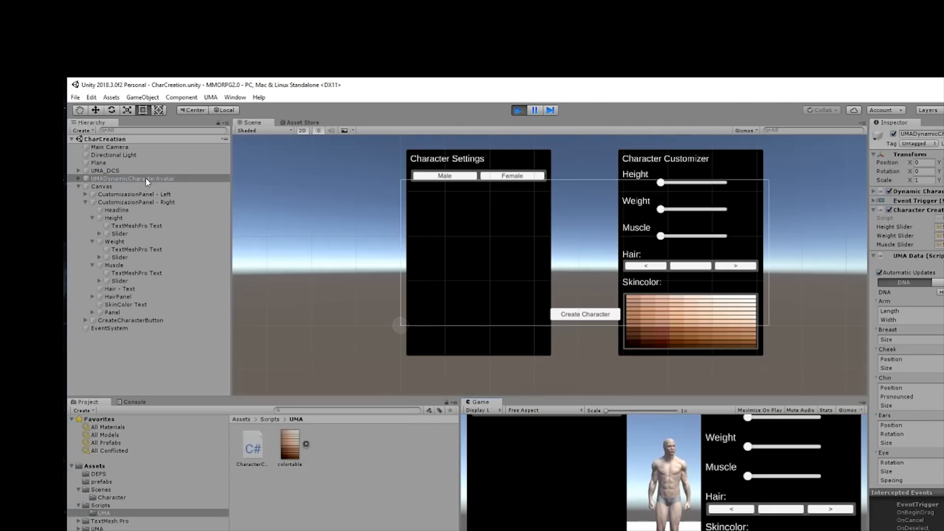
{"action": "left_click", "coordinate": [133, 178]}
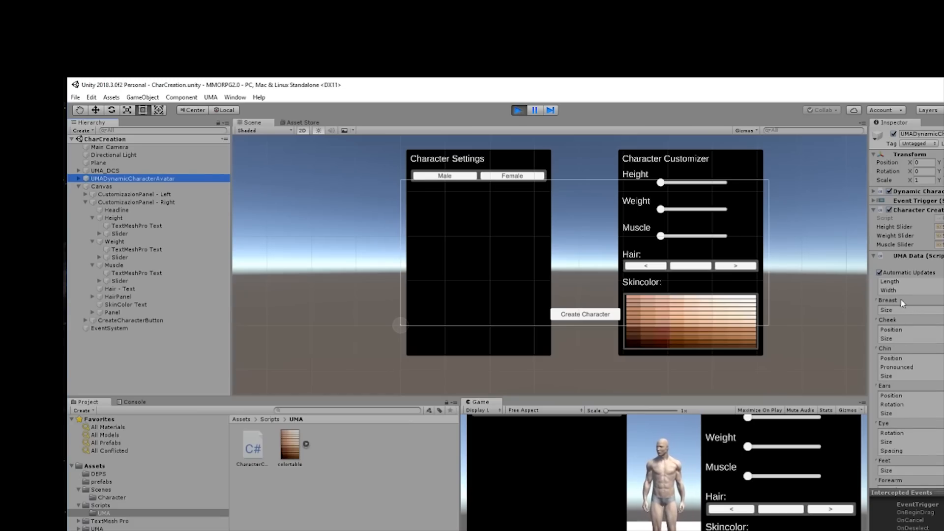
{"action": "scroll", "scroll_direction": "down", "scroll_amount": 3}
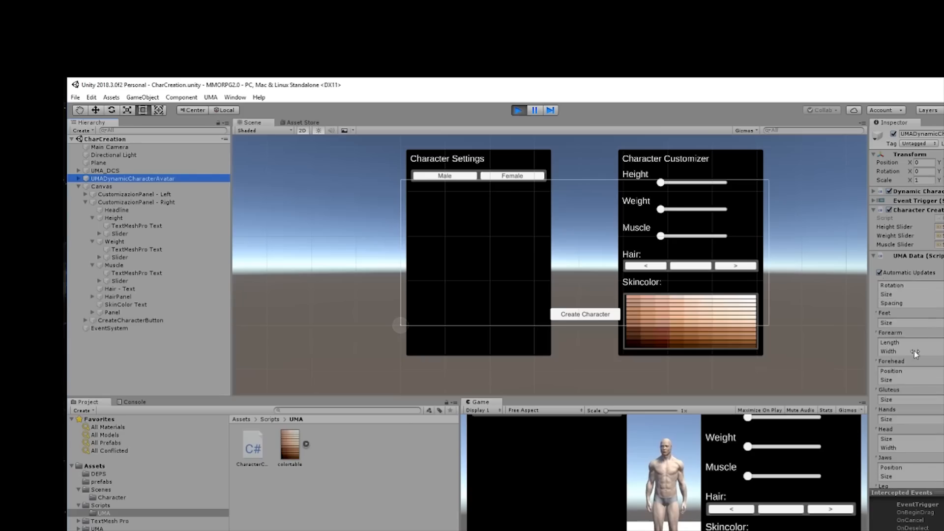
{"action": "scroll", "scroll_direction": "down", "scroll_amount": 3}
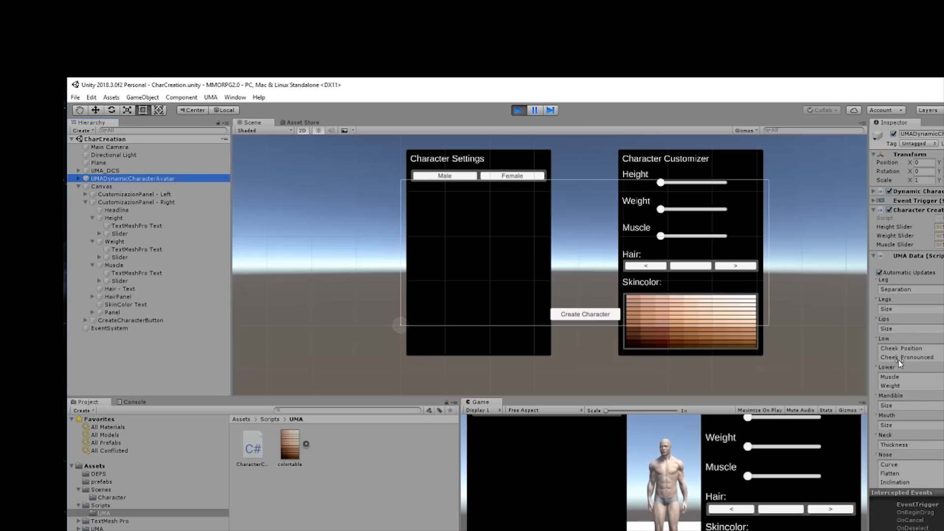
{"action": "scroll", "scroll_direction": "down", "scroll_amount": 3}
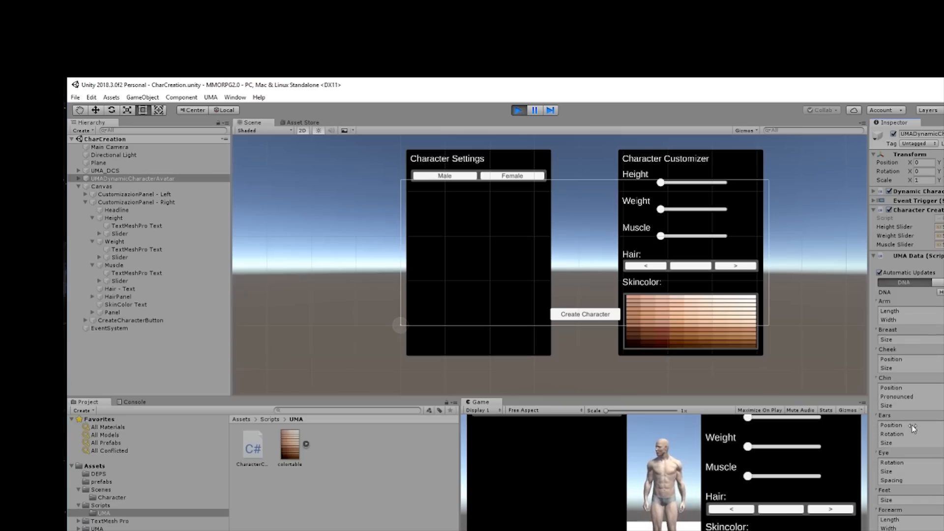
{"action": "mouse_move", "coordinate": [432, 273]}
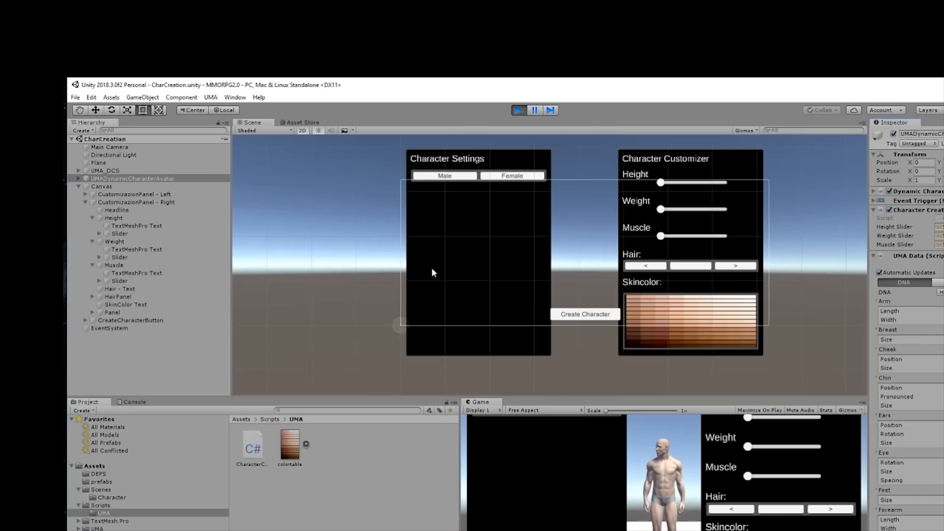
{"action": "mouse_move", "coordinate": [418, 287]}
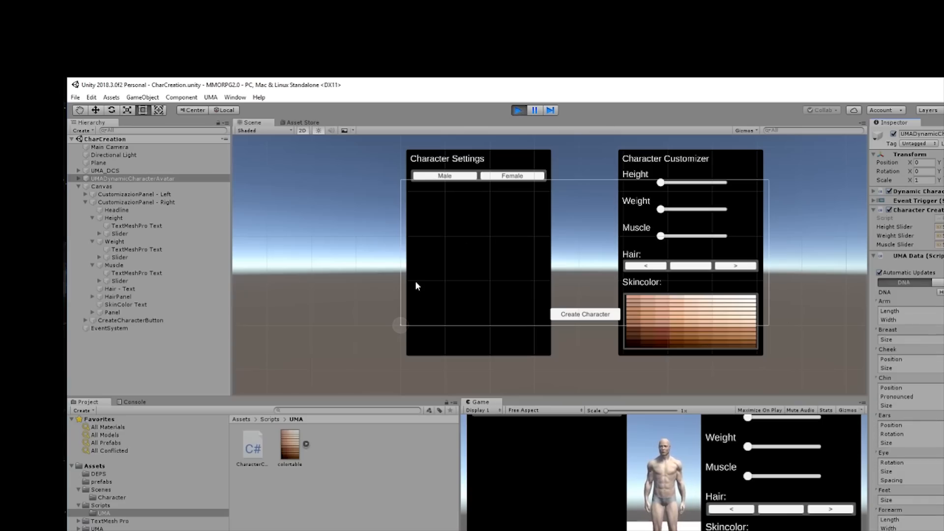